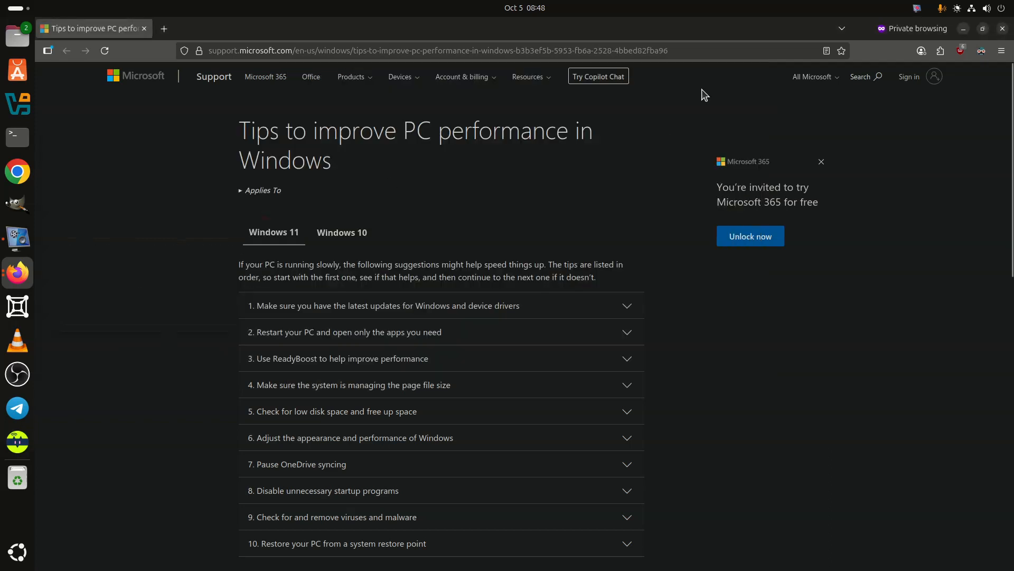
Zoom the support article page to 110% from the Firefox menu.
{"action": "left_click", "coordinate": [1001, 51]}
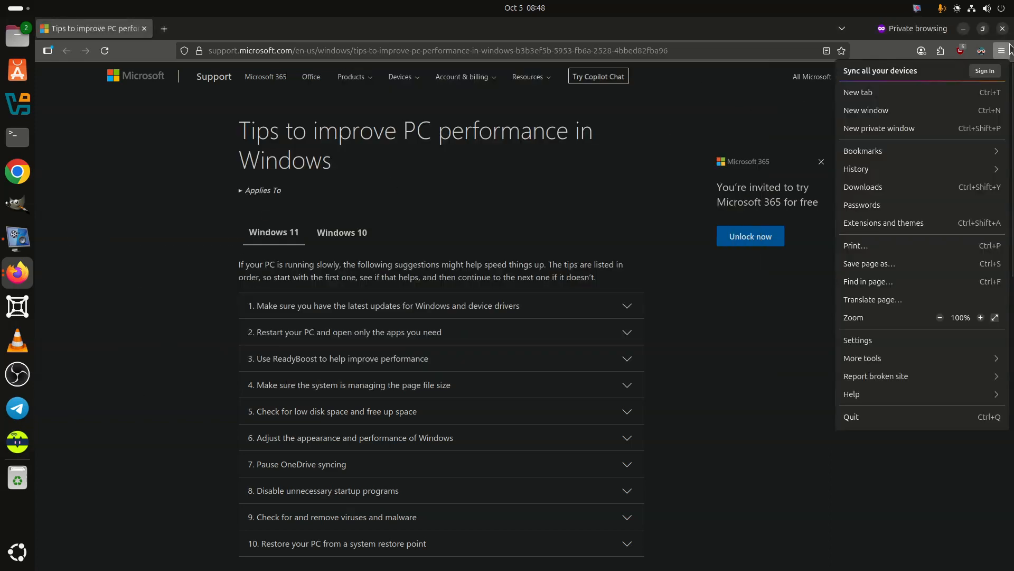
{"action": "left_click", "coordinate": [980, 317]}
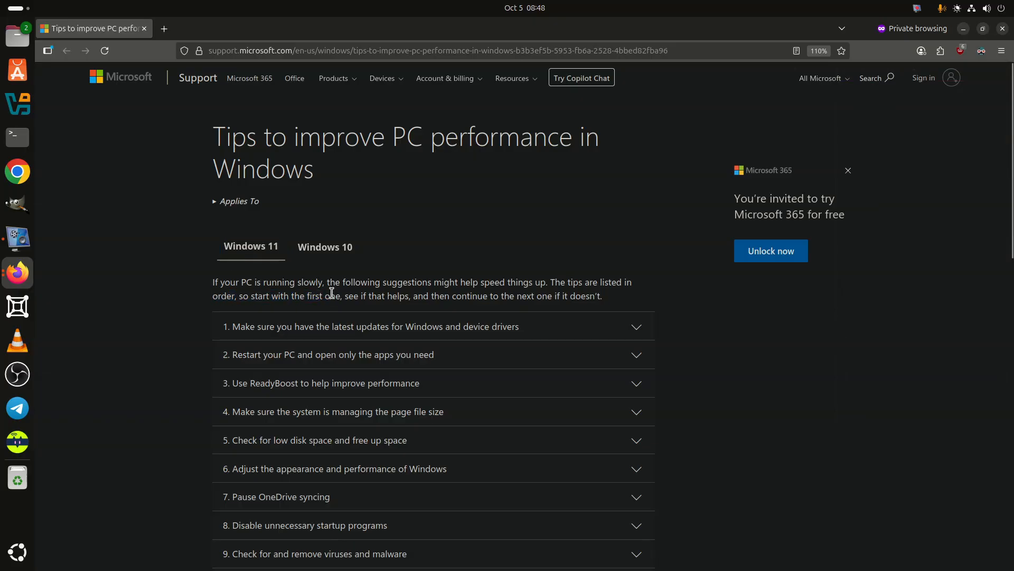
{"action": "mouse_move", "coordinate": [587, 353]}
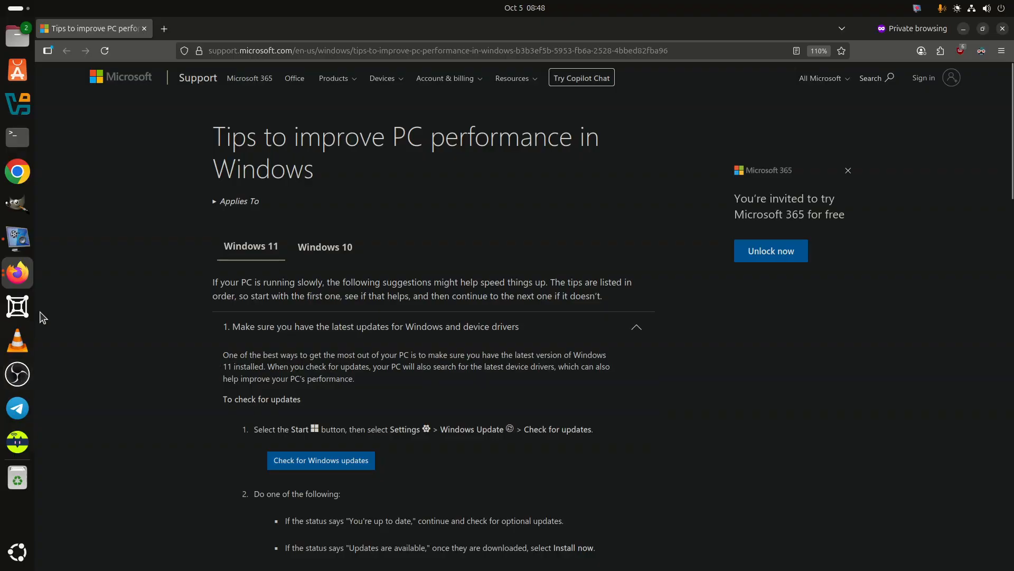
Expand the restart-PC and ReadyBoost tips and scroll down to the low disk space section.
{"action": "scroll", "scroll_direction": "down", "scroll_amount": 3}
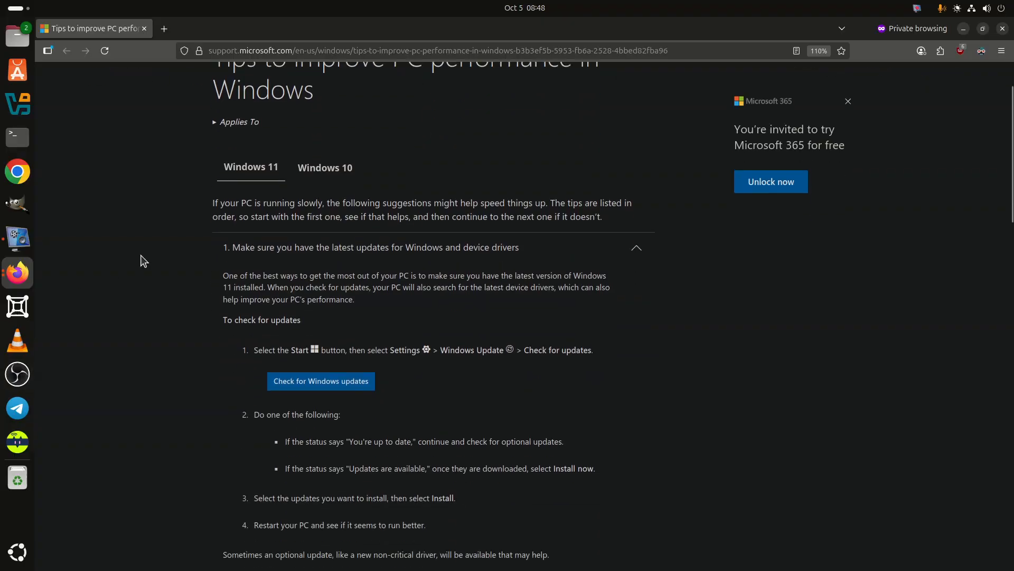
{"action": "scroll", "scroll_direction": "down", "scroll_amount": 3}
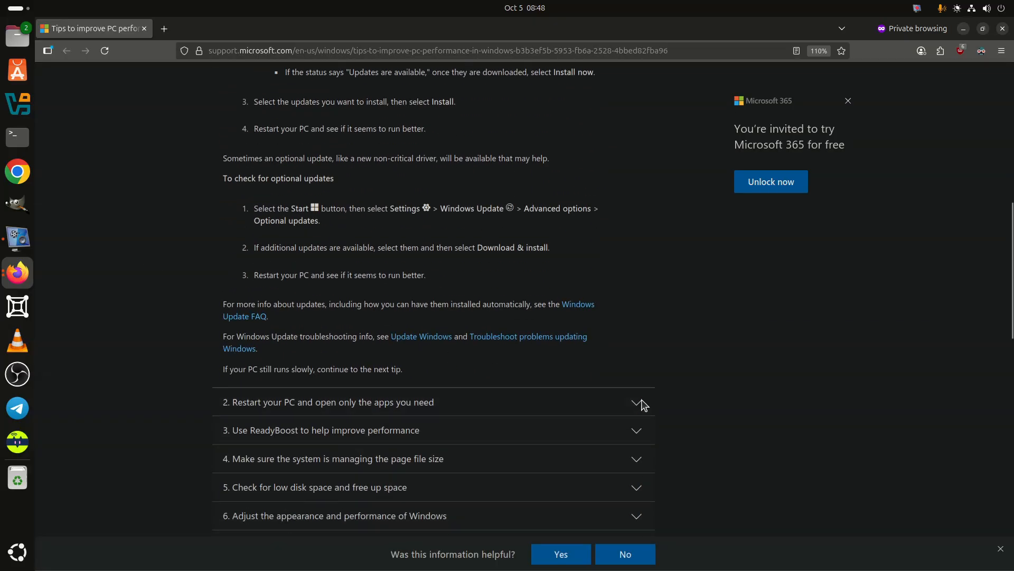
{"action": "left_click", "coordinate": [637, 402]}
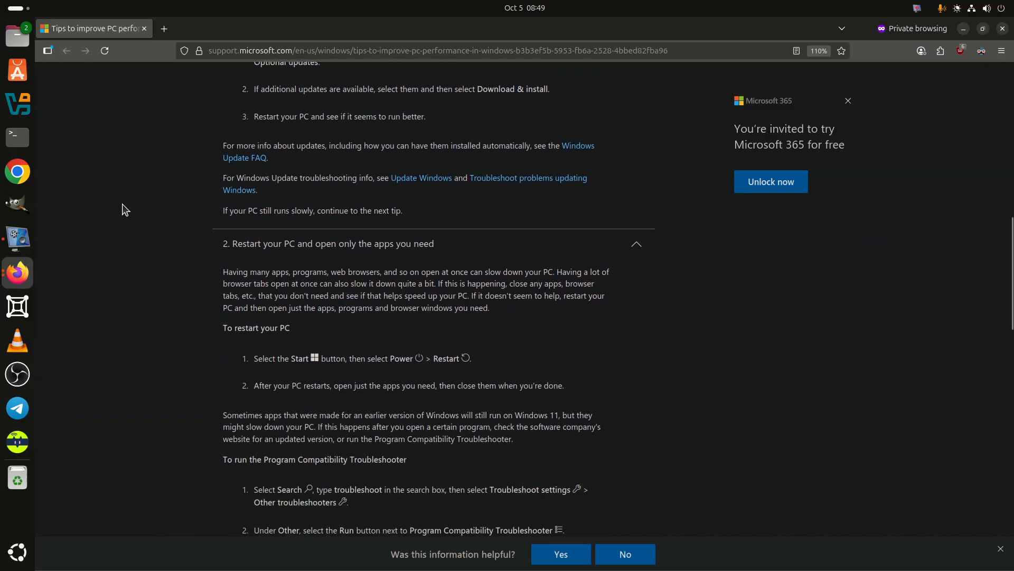
{"action": "scroll", "scroll_direction": "down", "scroll_amount": 3}
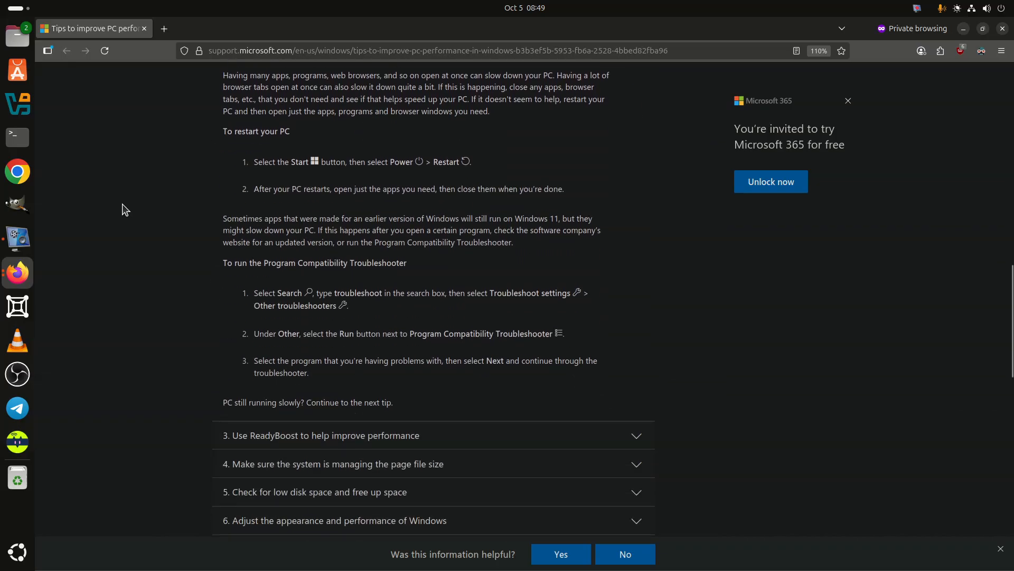
{"action": "left_click", "coordinate": [322, 435]}
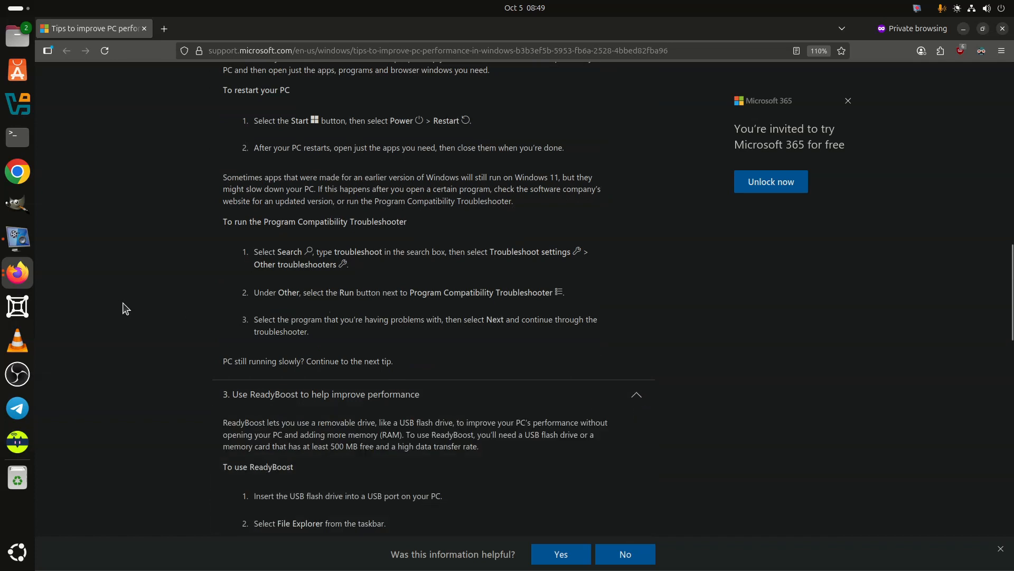
{"action": "scroll", "scroll_direction": "down", "scroll_amount": 3}
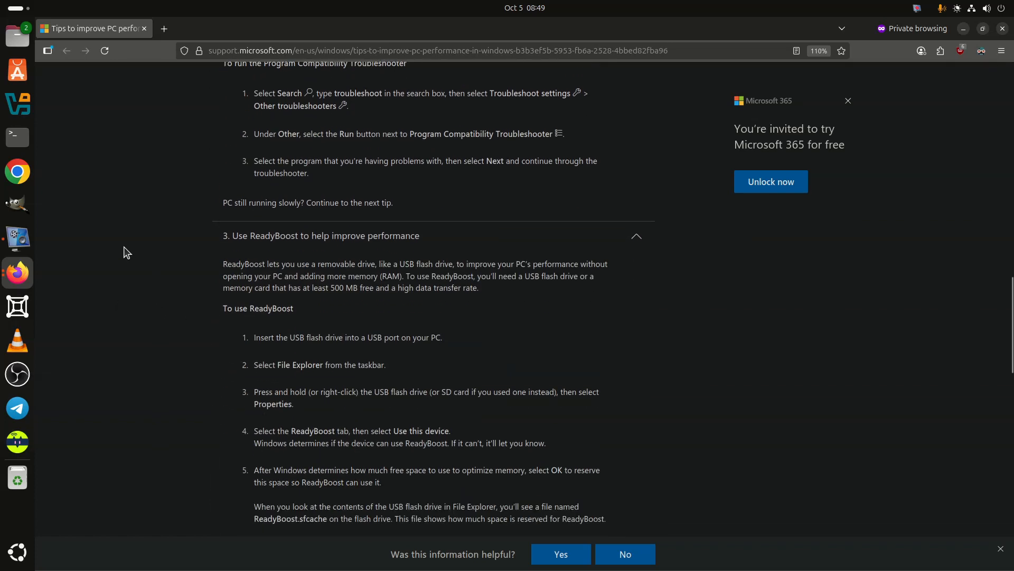
{"action": "scroll", "scroll_direction": "down", "scroll_amount": 3}
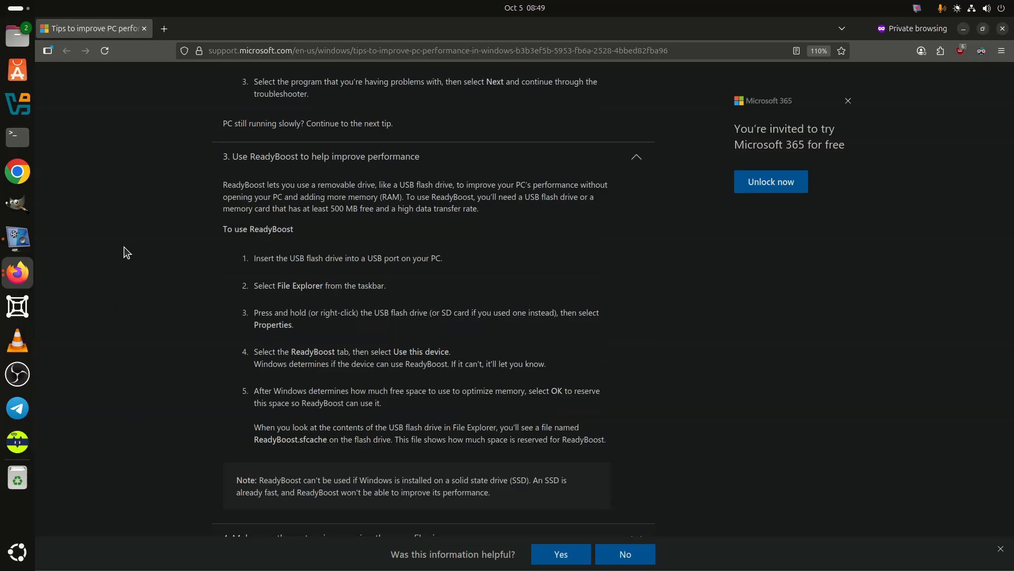
{"action": "scroll", "scroll_direction": "down", "scroll_amount": 3}
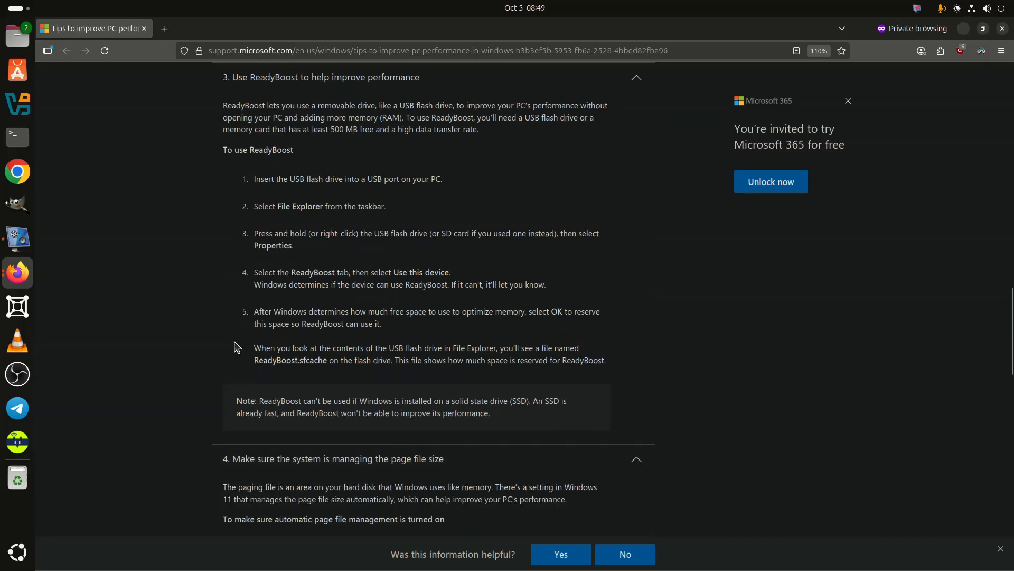
{"action": "scroll", "scroll_direction": "down", "scroll_amount": 3}
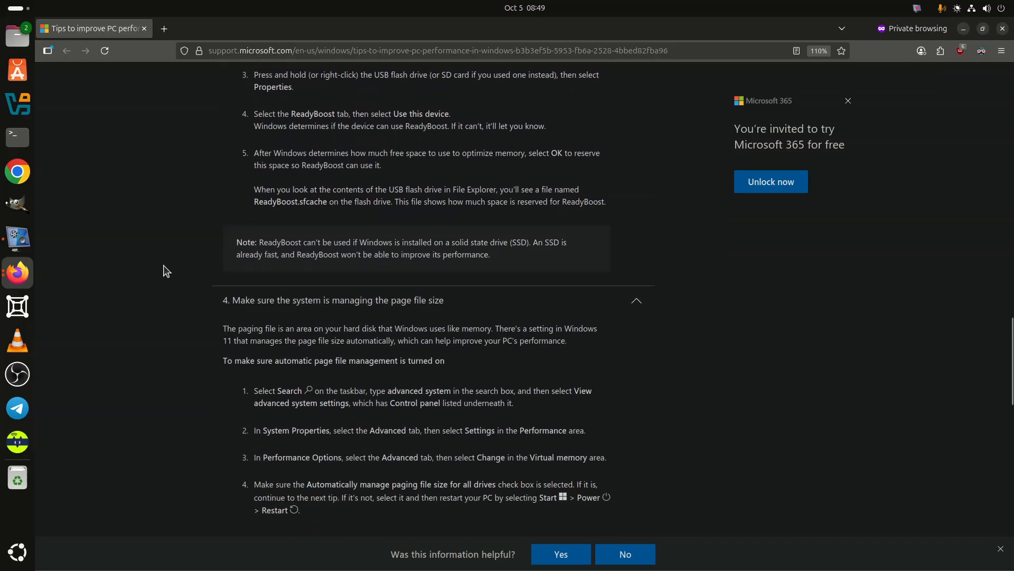
{"action": "scroll", "scroll_direction": "down", "scroll_amount": 3}
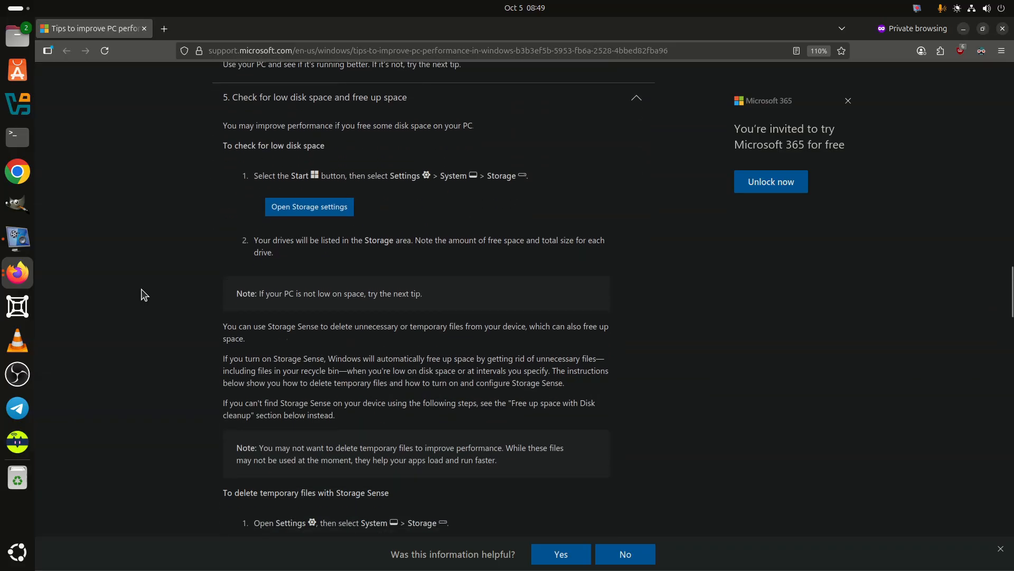
{"action": "scroll", "scroll_direction": "down", "scroll_amount": 3}
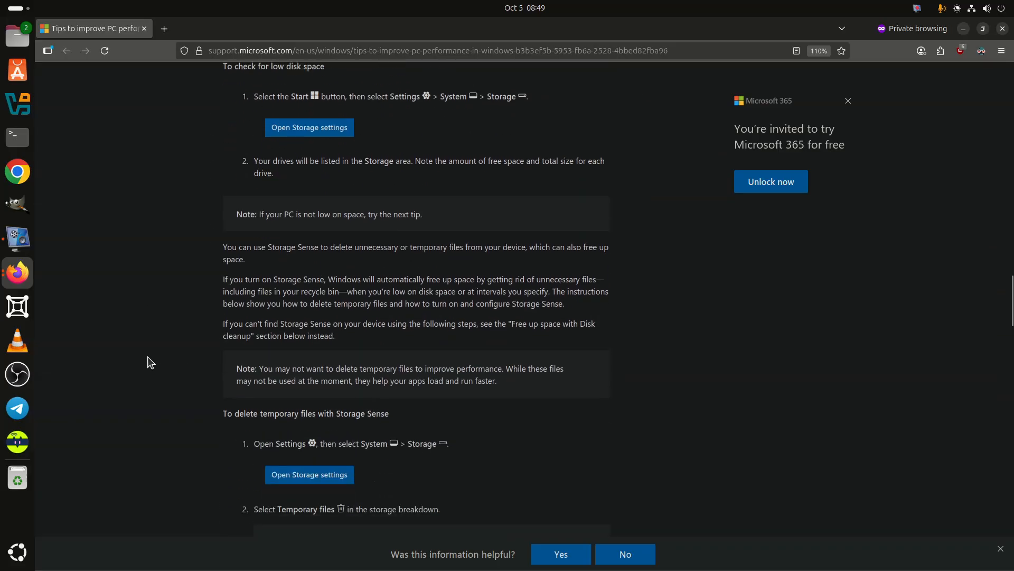
{"action": "scroll", "scroll_direction": "down", "scroll_amount": 3}
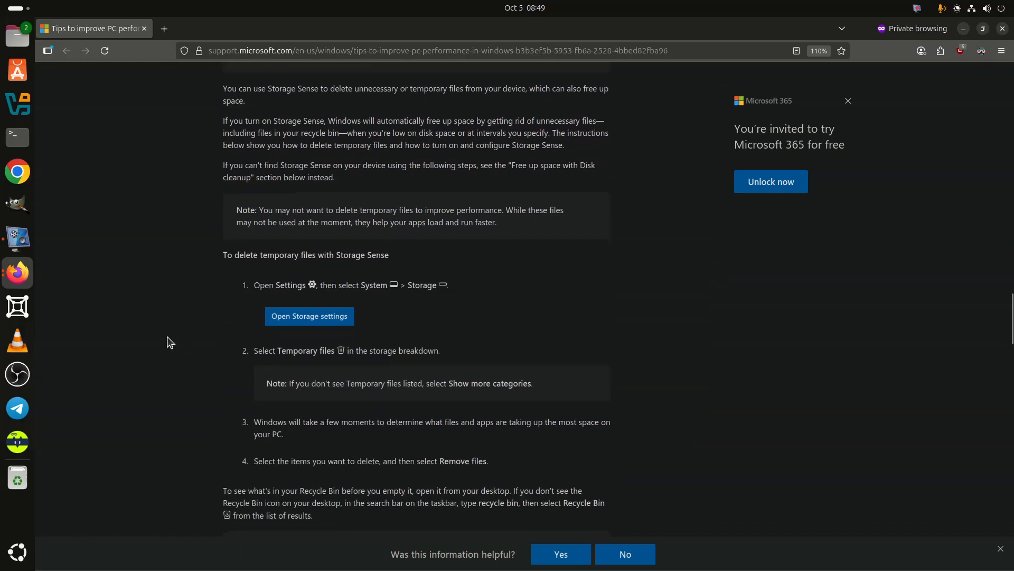
{"action": "scroll", "scroll_direction": "down", "scroll_amount": 3}
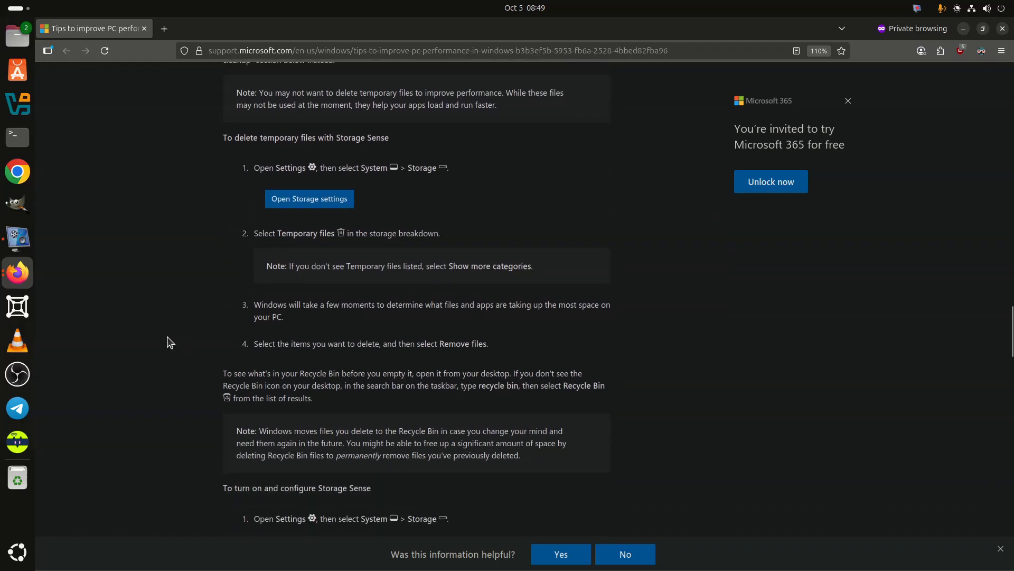
{"action": "scroll", "scroll_direction": "down", "scroll_amount": 3}
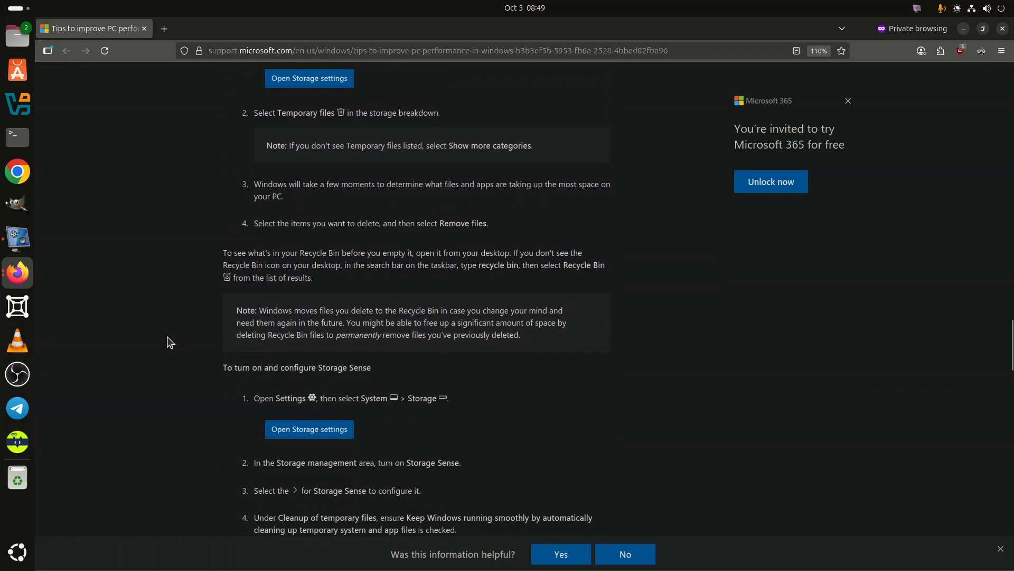
{"action": "scroll", "scroll_direction": "down", "scroll_amount": 3}
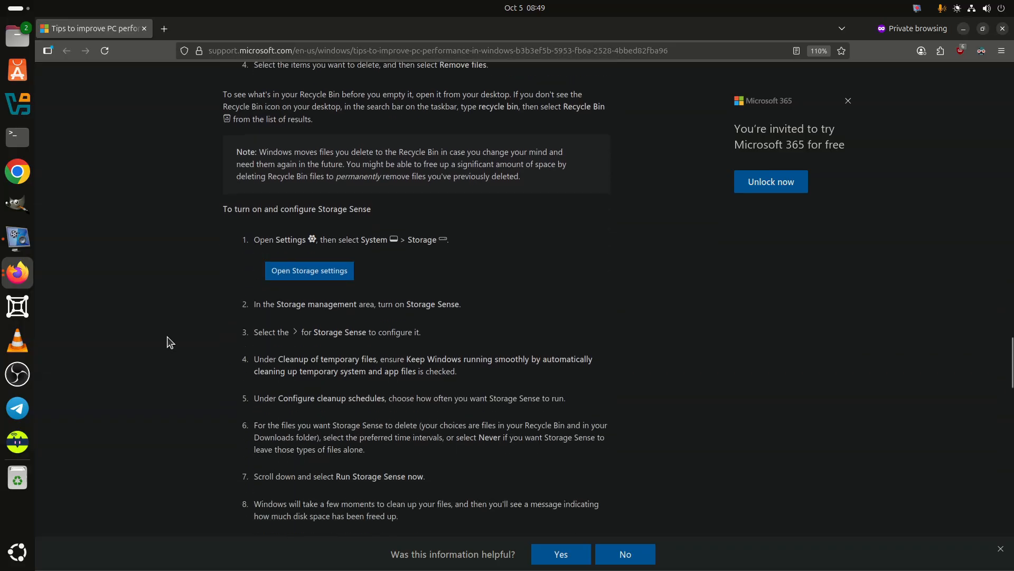
{"action": "scroll", "scroll_direction": "down", "scroll_amount": 3}
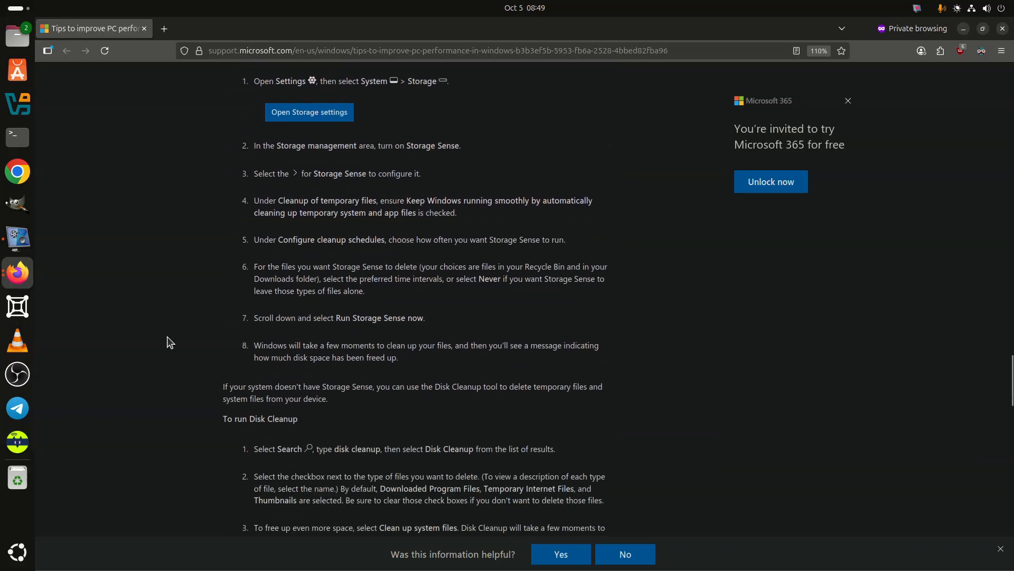
{"action": "scroll", "scroll_direction": "down", "scroll_amount": 3}
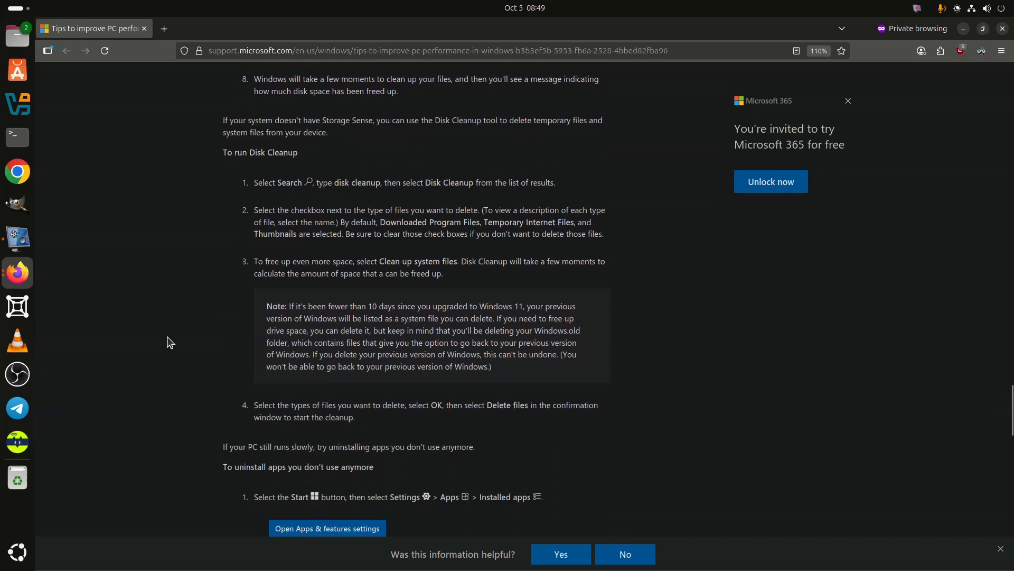
{"action": "scroll", "scroll_direction": "down", "scroll_amount": 3}
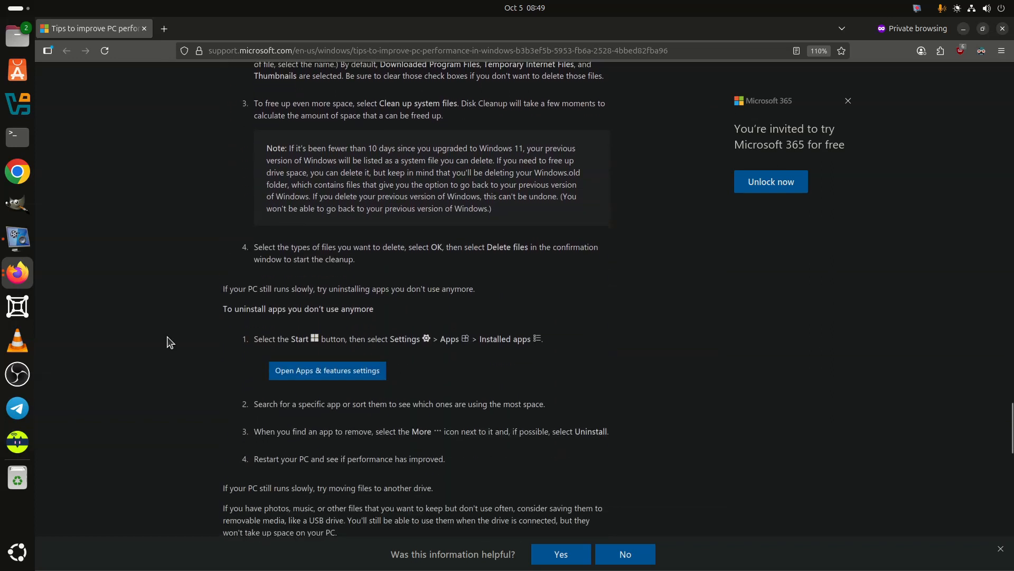
{"action": "scroll", "scroll_direction": "down", "scroll_amount": 3}
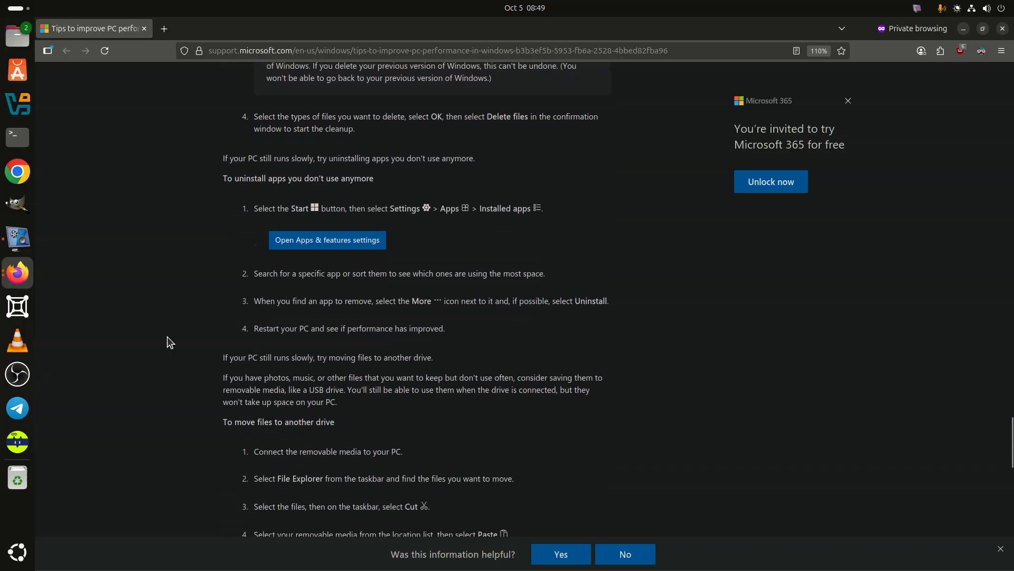
{"action": "scroll", "scroll_direction": "down", "scroll_amount": 3}
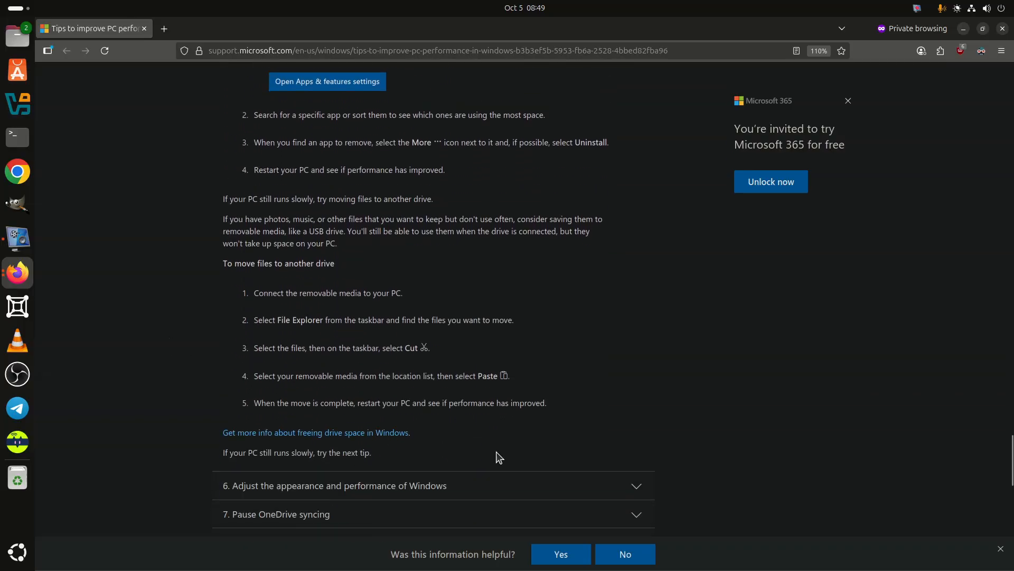
Expand the Windows appearance tip and scroll through the virus-scanning tip.
{"action": "left_click", "coordinate": [334, 485]}
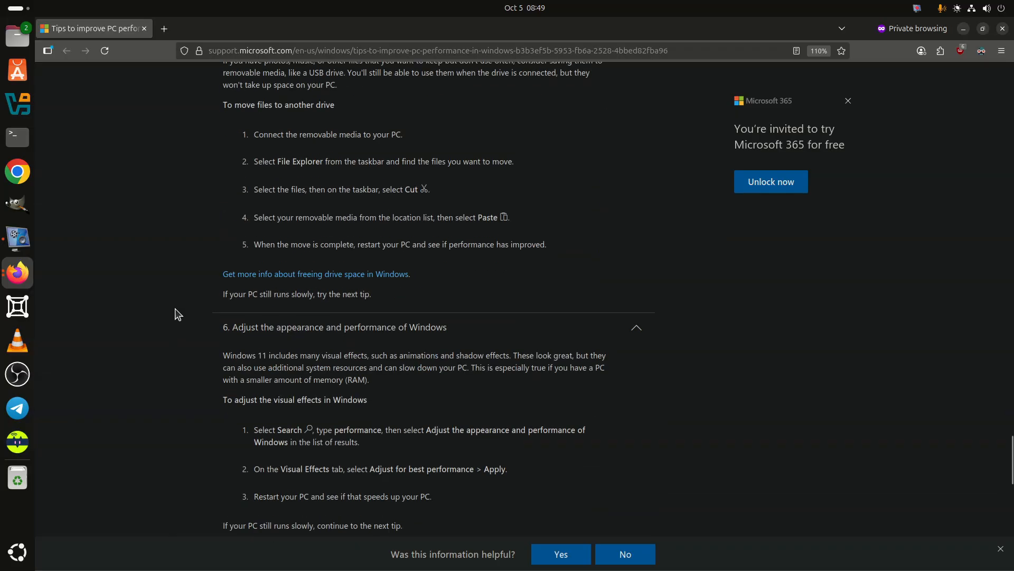
{"action": "scroll", "scroll_direction": "down", "scroll_amount": 3}
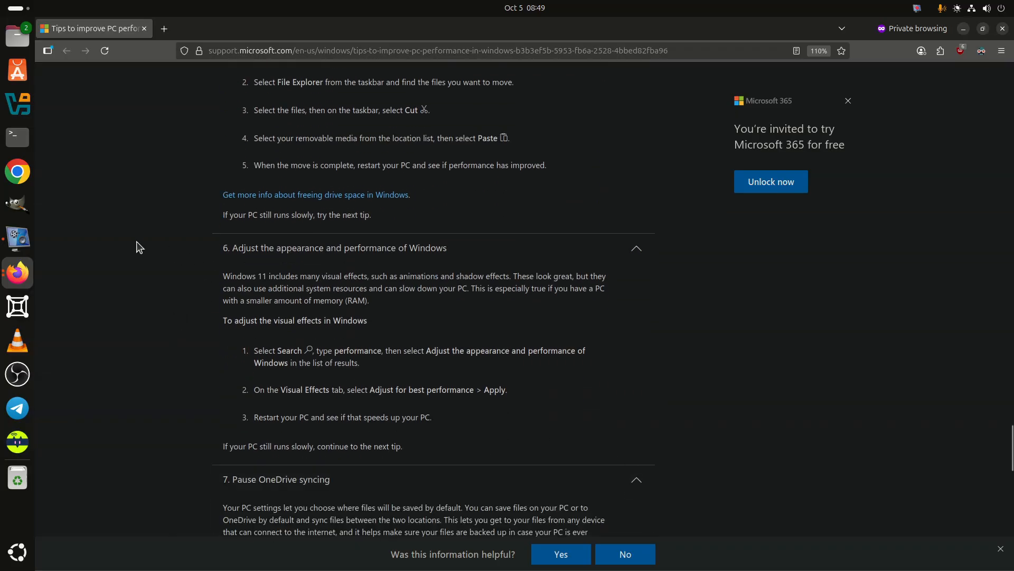
{"action": "scroll", "scroll_direction": "down", "scroll_amount": 3}
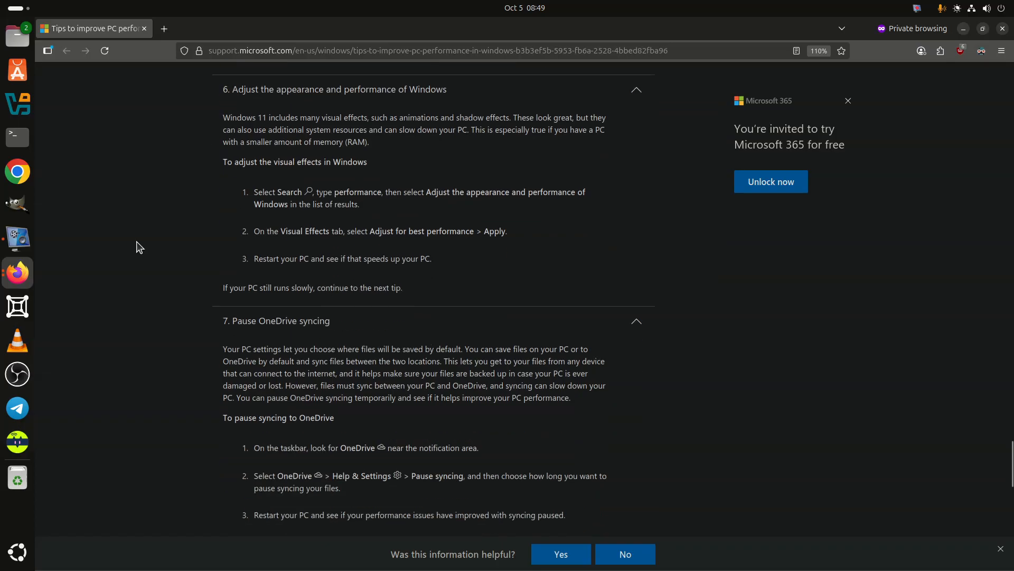
{"action": "scroll", "scroll_direction": "down", "scroll_amount": 3}
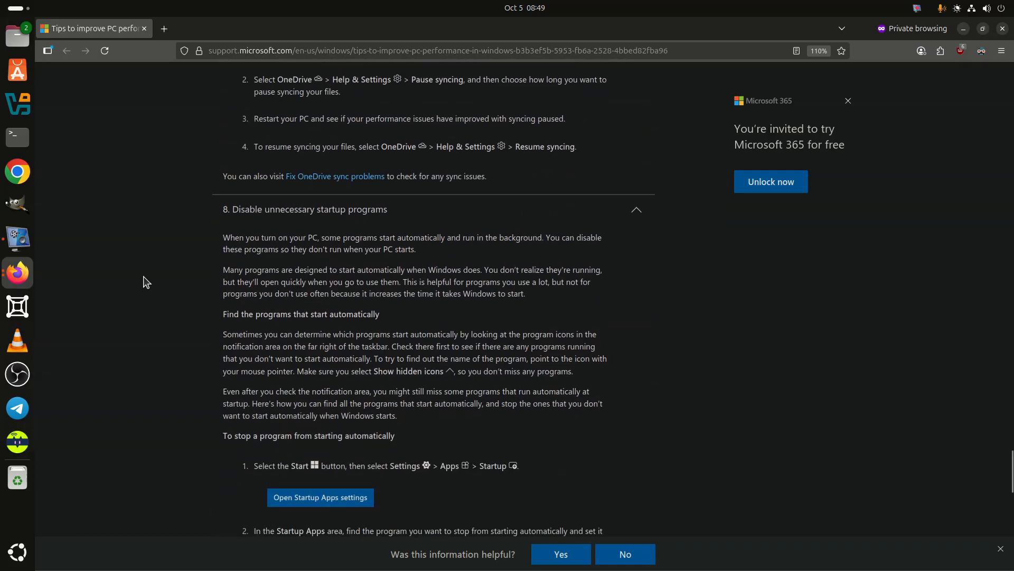
{"action": "scroll", "scroll_direction": "down", "scroll_amount": 3}
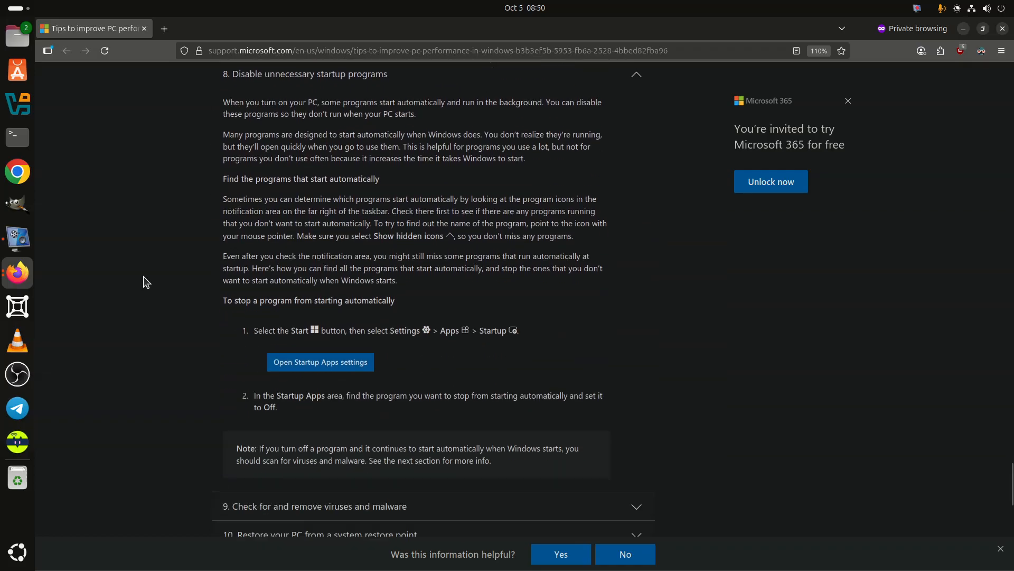
{"action": "scroll", "scroll_direction": "down", "scroll_amount": 3}
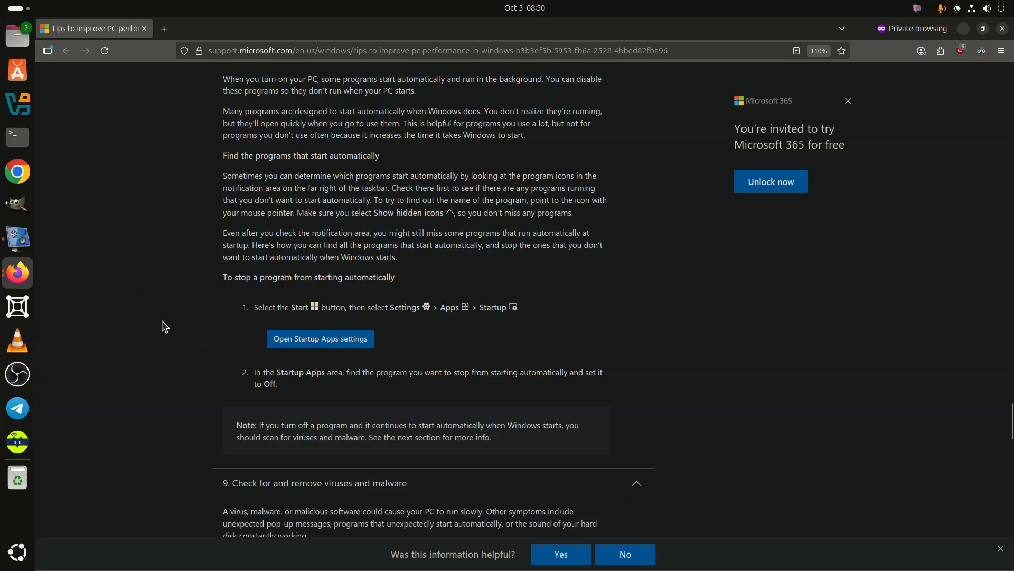
{"action": "scroll", "scroll_direction": "down", "scroll_amount": 3}
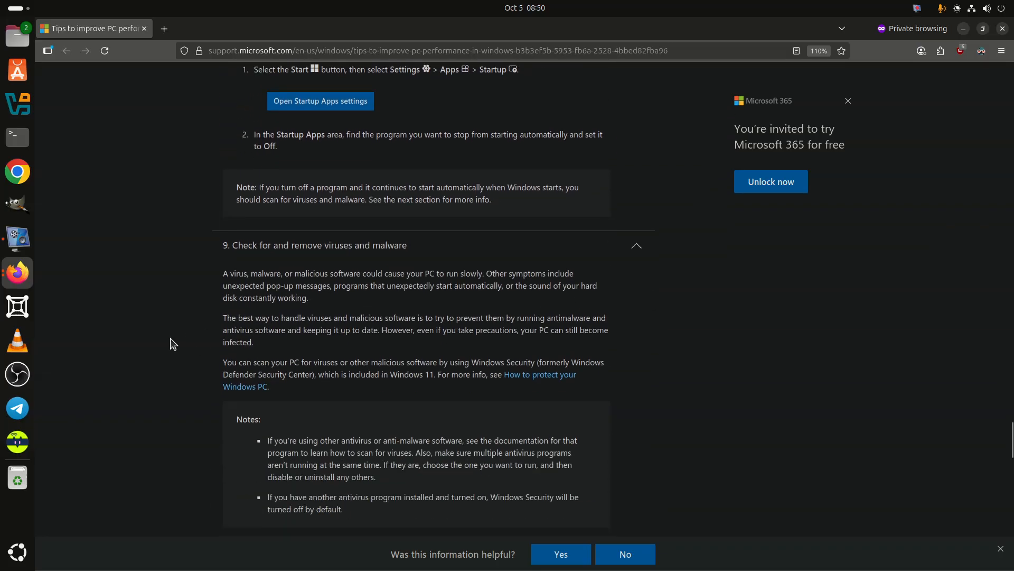
{"action": "scroll", "scroll_direction": "down", "scroll_amount": 3}
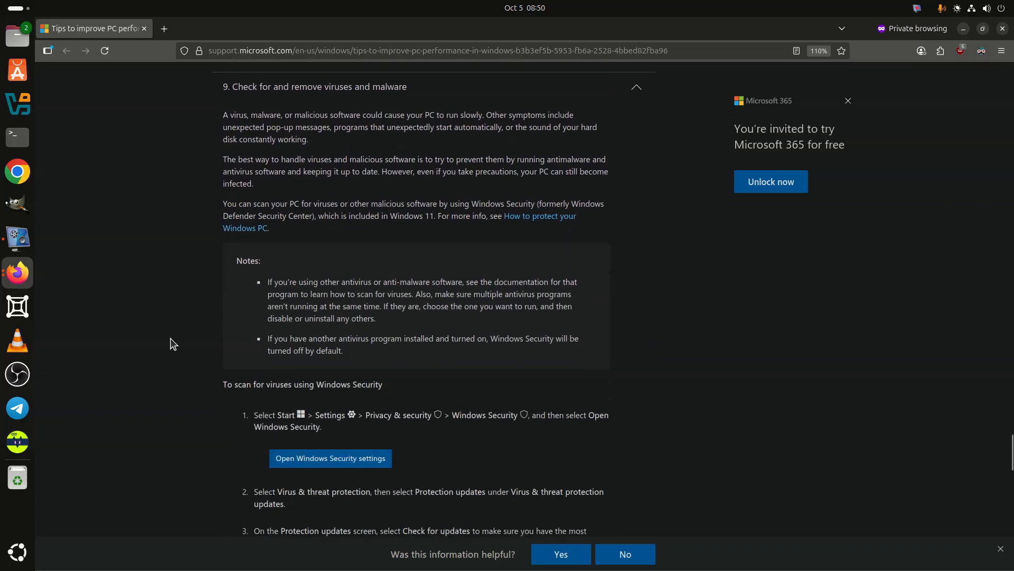
Read on through the system-restore tip and return to the article's top.
{"action": "scroll", "scroll_direction": "down", "scroll_amount": 3}
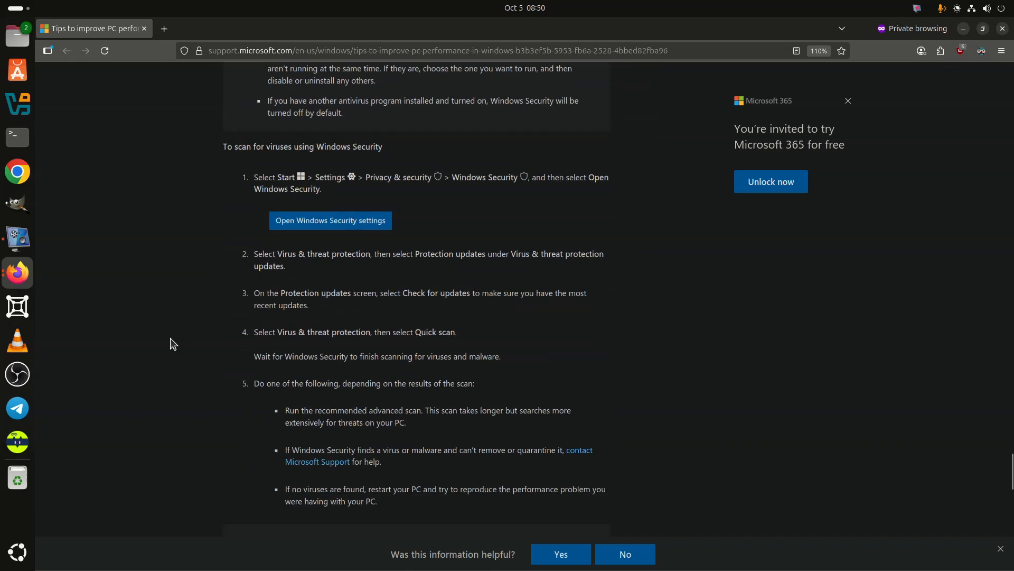
{"action": "scroll", "scroll_direction": "down", "scroll_amount": 3}
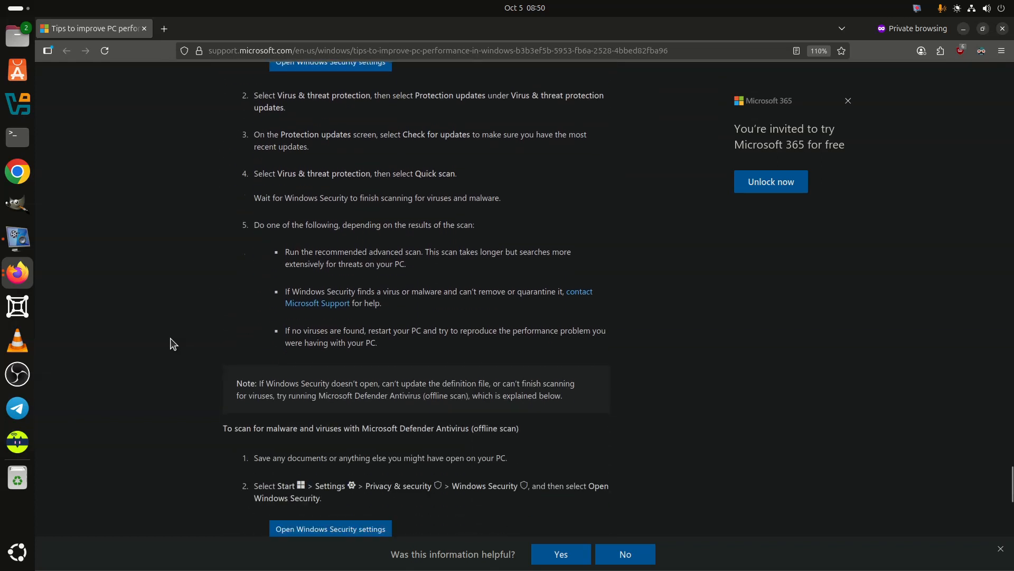
{"action": "scroll", "scroll_direction": "down", "scroll_amount": 3}
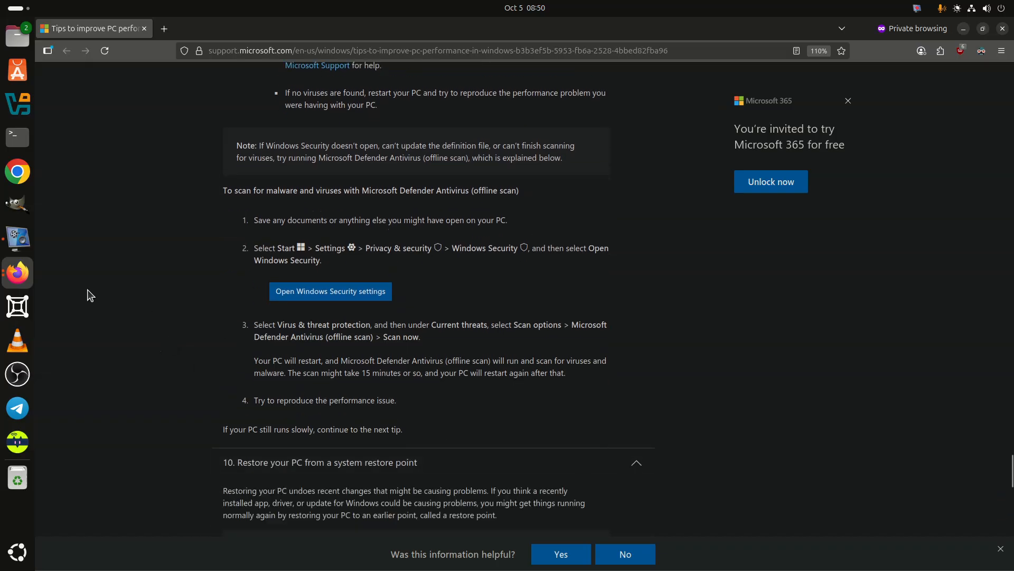
{"action": "scroll", "scroll_direction": "down", "scroll_amount": 3}
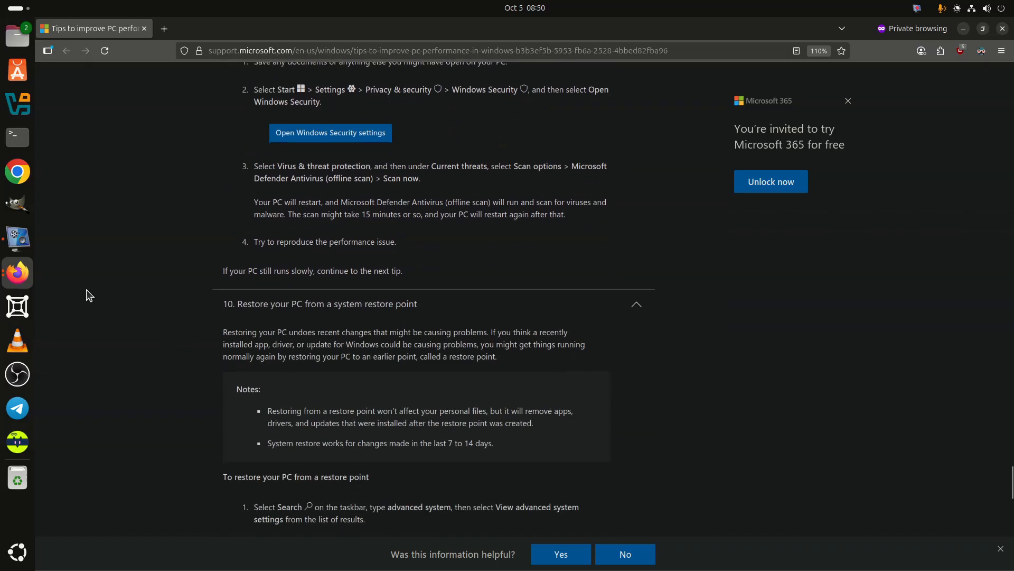
{"action": "scroll", "scroll_direction": "down", "scroll_amount": 3}
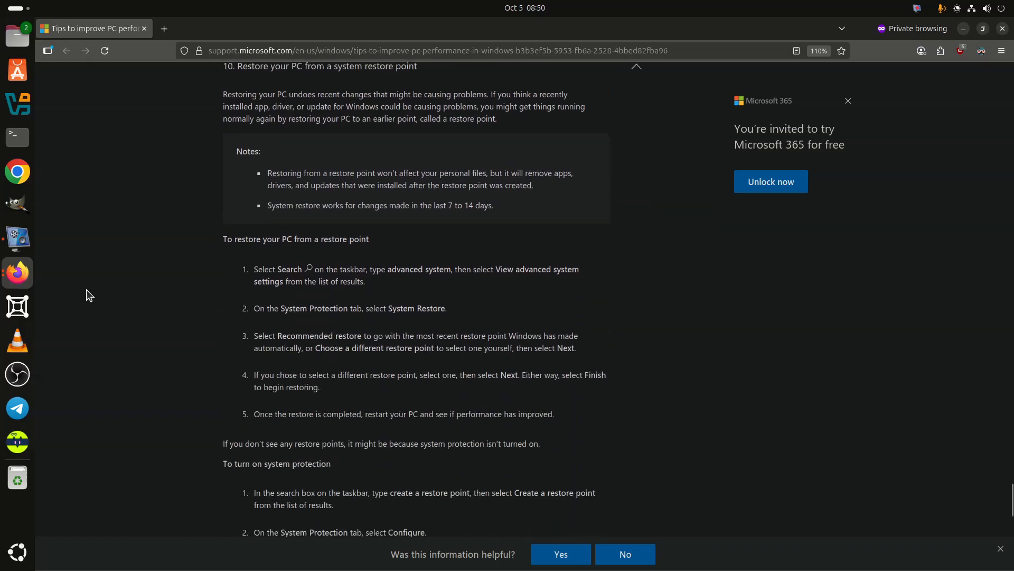
{"action": "scroll", "scroll_direction": "down", "scroll_amount": 3}
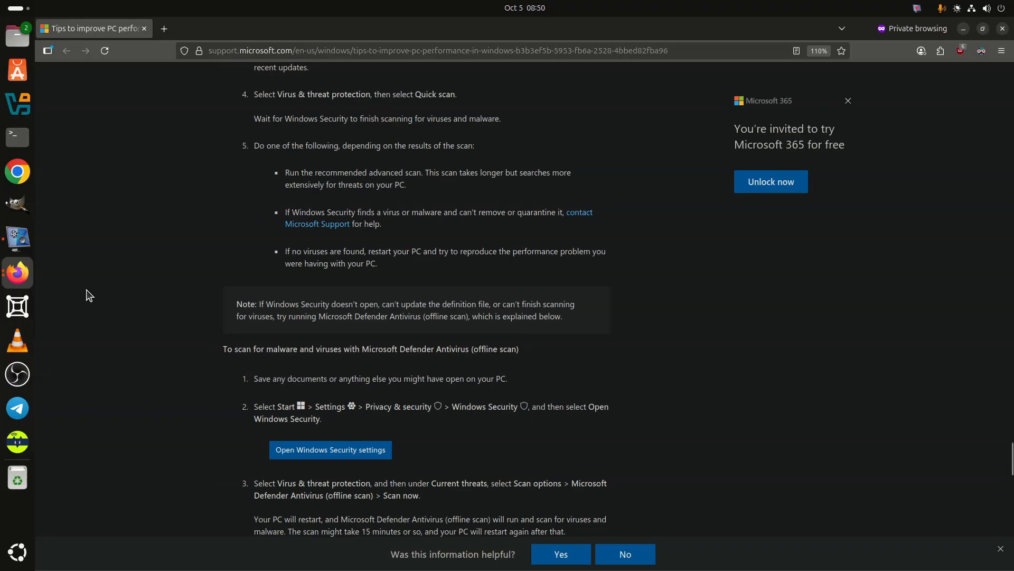
{"action": "scroll", "scroll_direction": "down", "scroll_amount": 3}
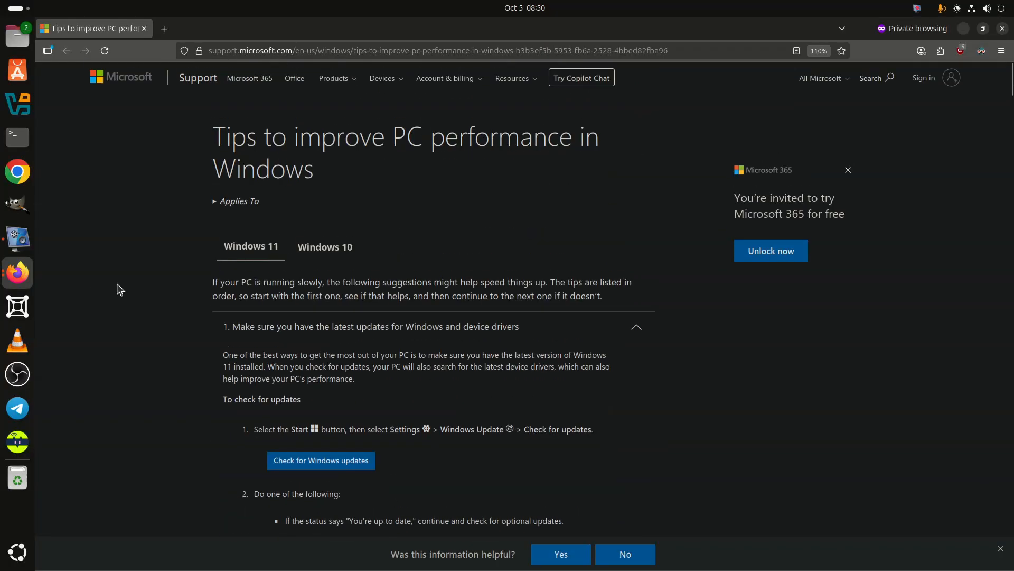
Switch the article to its Windows 10 tips and bring up the Firefox zoom menu.
{"action": "left_click", "coordinate": [325, 247]}
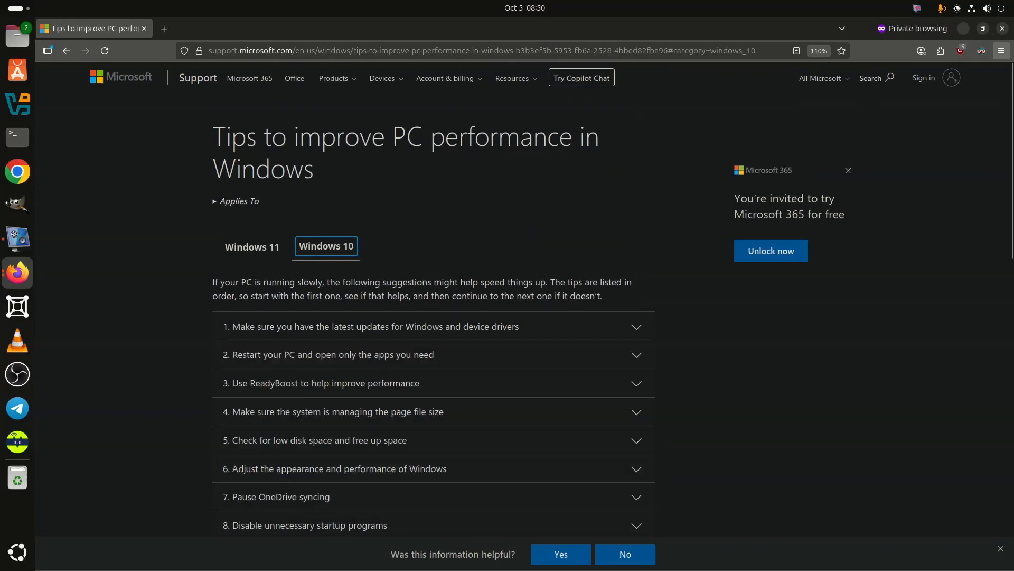
{"action": "left_click", "coordinate": [1000, 50]}
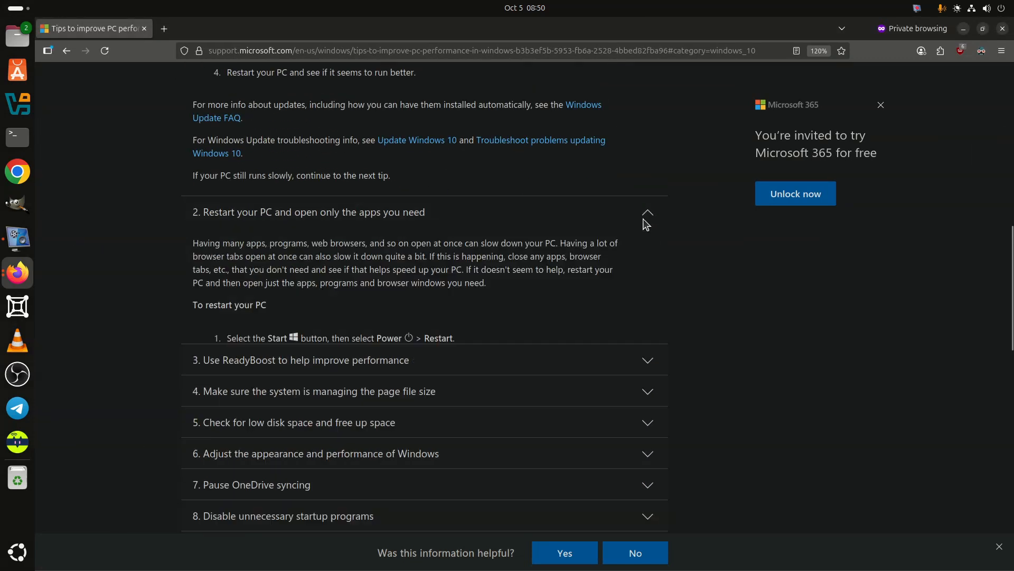
Expand the ReadyBoost, page file size and low disk space tips, then read the Storage Sense steps.
{"action": "scroll", "scroll_direction": "down", "scroll_amount": 3}
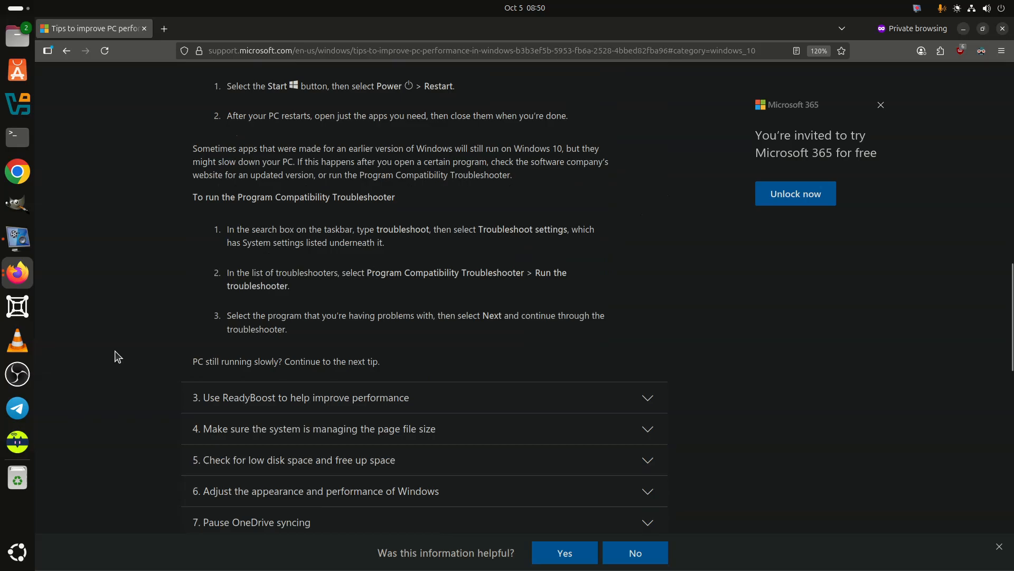
{"action": "left_click", "coordinate": [424, 398]}
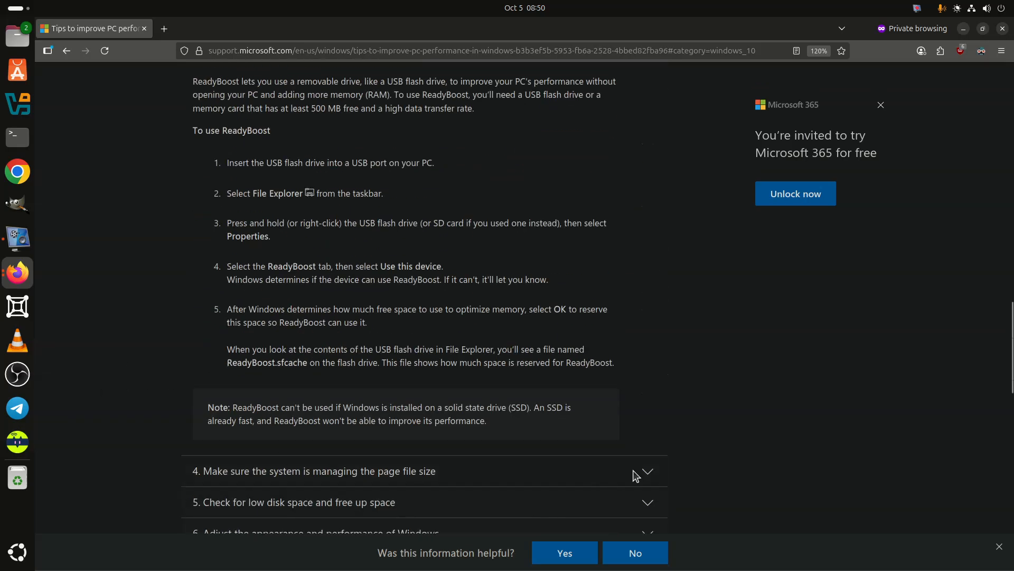
{"action": "left_click", "coordinate": [646, 470]}
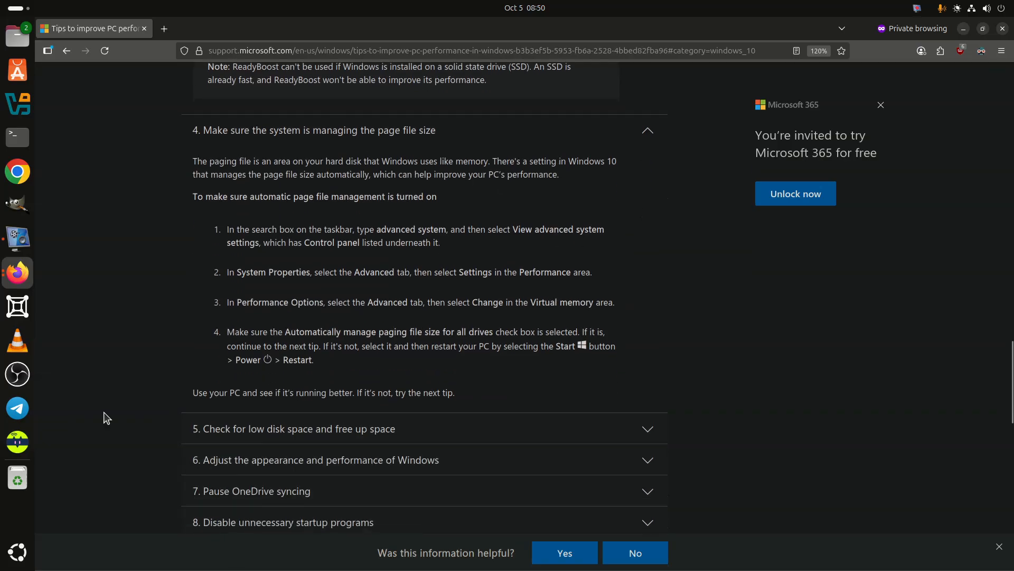
{"action": "left_click", "coordinate": [424, 428]}
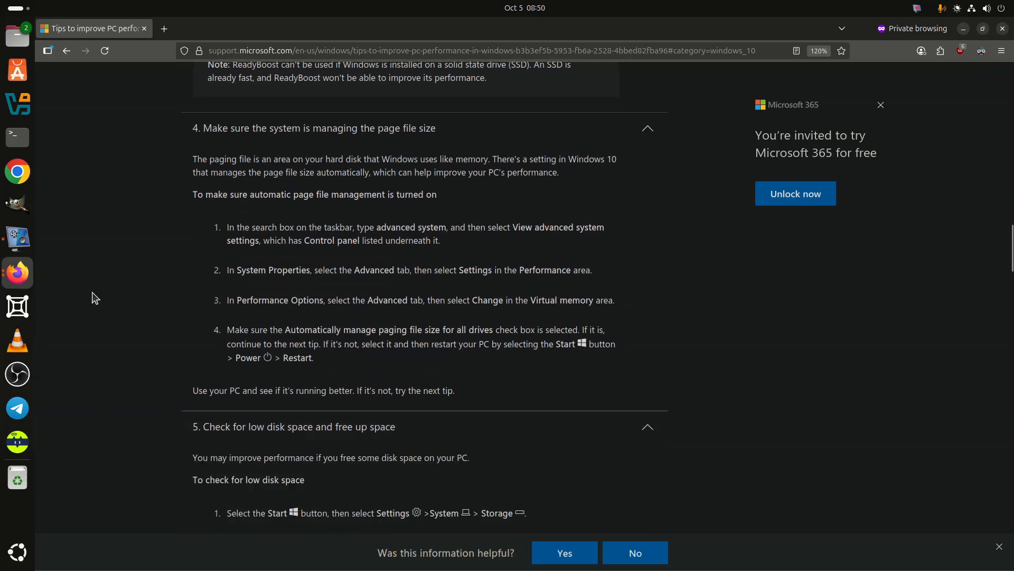
{"action": "scroll", "scroll_direction": "down", "scroll_amount": 3}
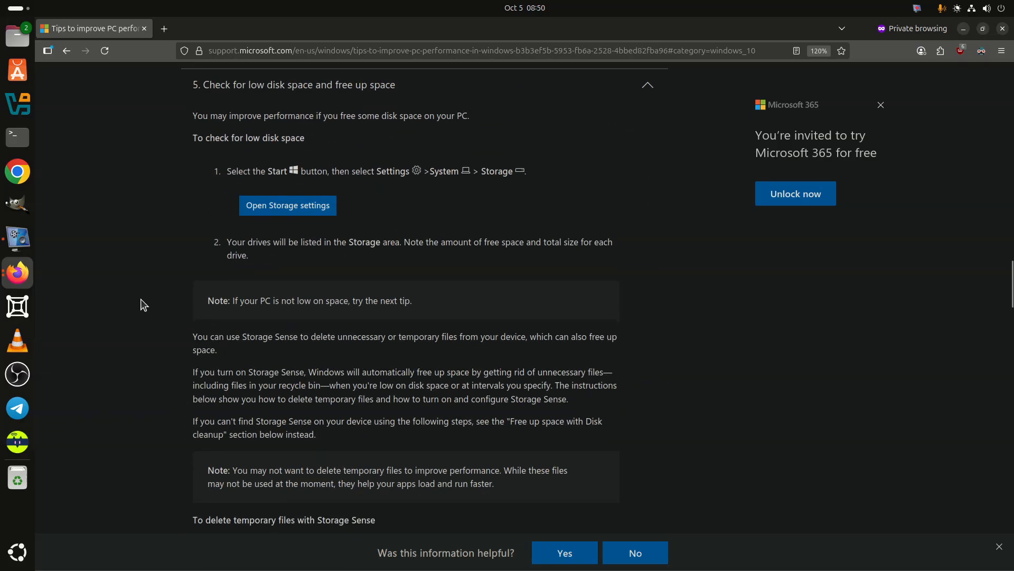
{"action": "scroll", "scroll_direction": "down", "scroll_amount": 3}
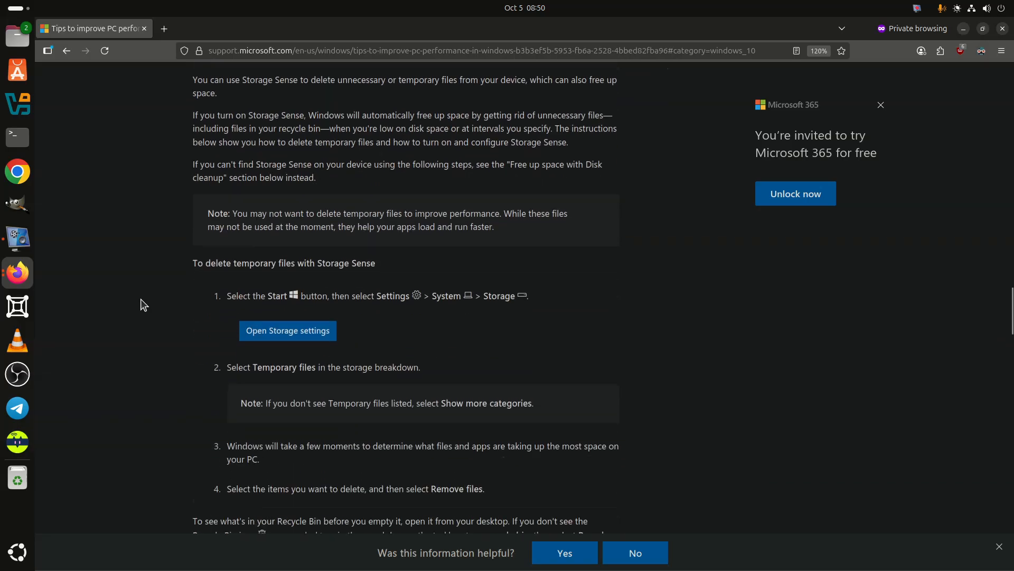
{"action": "scroll", "scroll_direction": "down", "scroll_amount": 3}
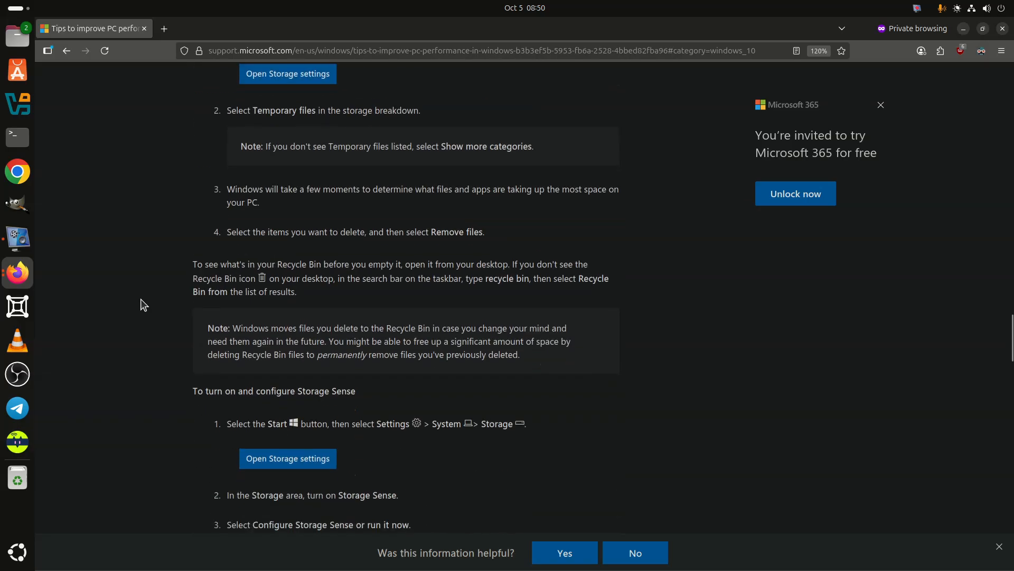
{"action": "scroll", "scroll_direction": "down", "scroll_amount": 3}
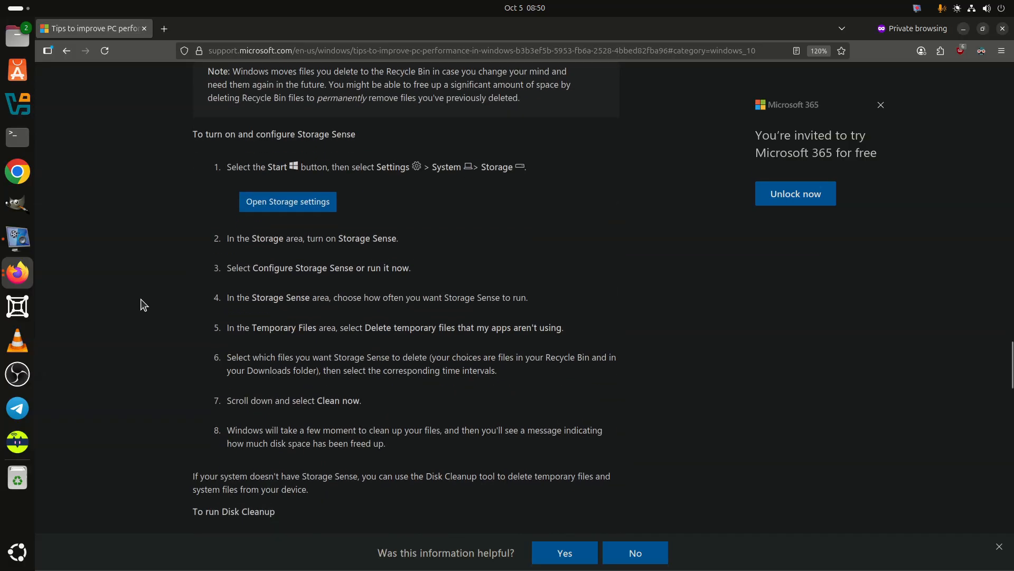
{"action": "scroll", "scroll_direction": "down", "scroll_amount": 3}
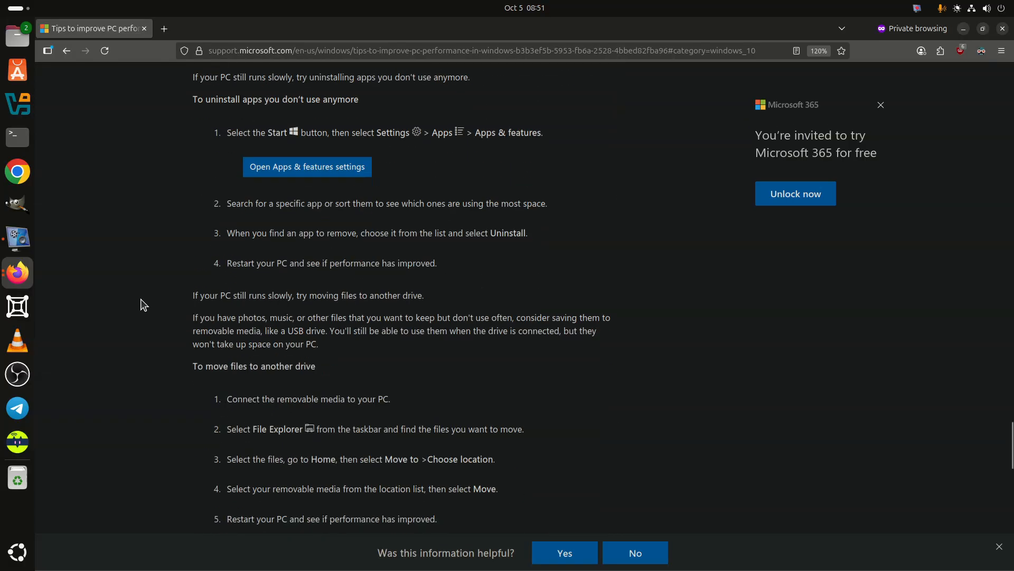
Scroll through Windows 10 tips on visual effects, OneDrive, startup programs and virus scanning.
{"action": "scroll", "scroll_direction": "down", "scroll_amount": 3}
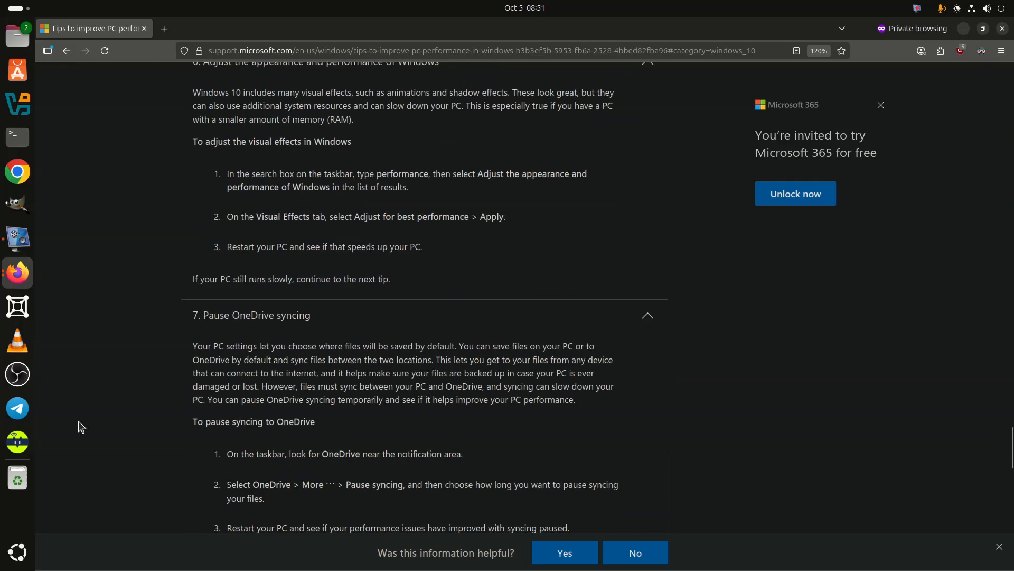
{"action": "scroll", "scroll_direction": "down", "scroll_amount": 3}
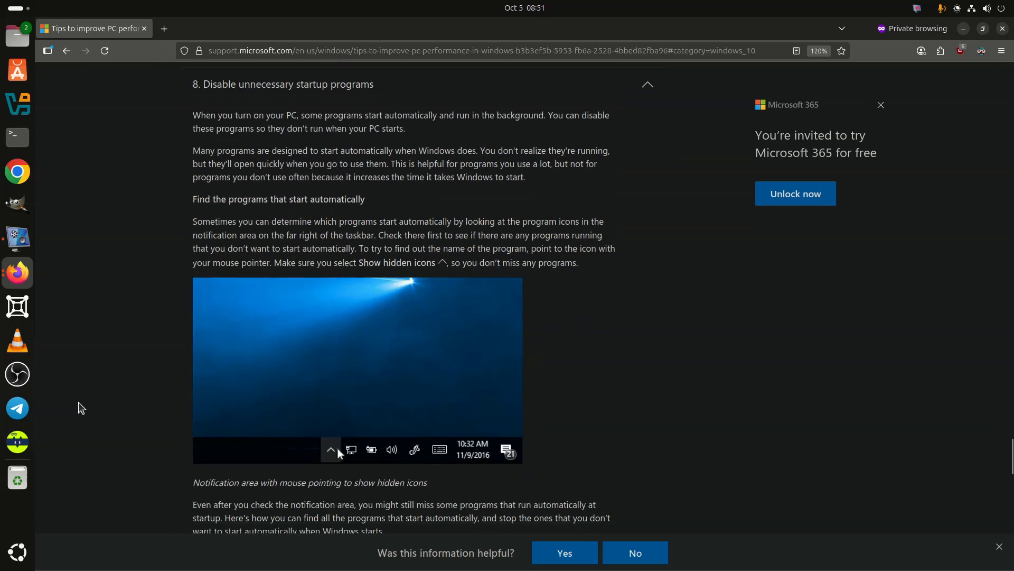
{"action": "scroll", "scroll_direction": "down", "scroll_amount": 3}
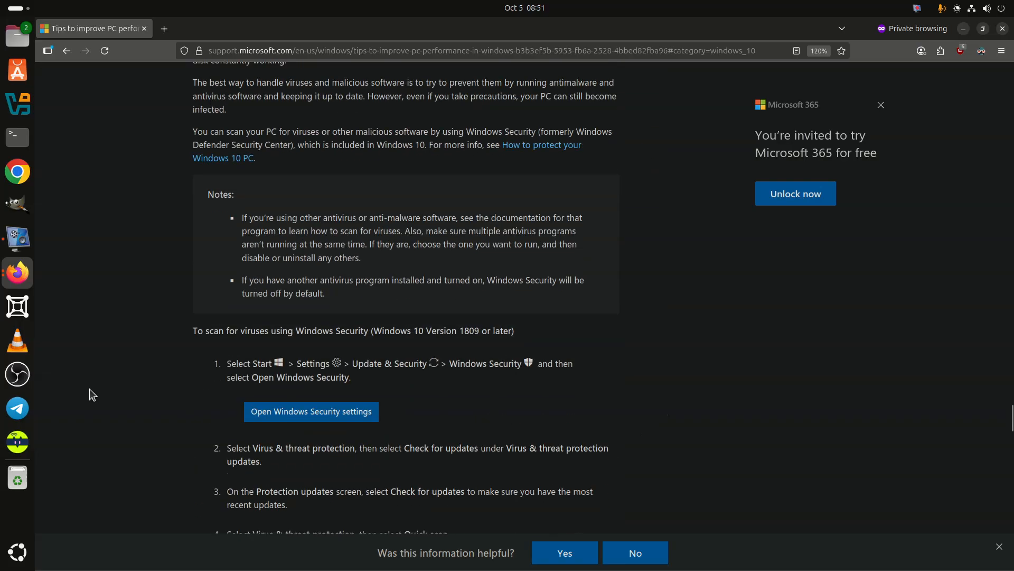
{"action": "scroll", "scroll_direction": "down", "scroll_amount": 3}
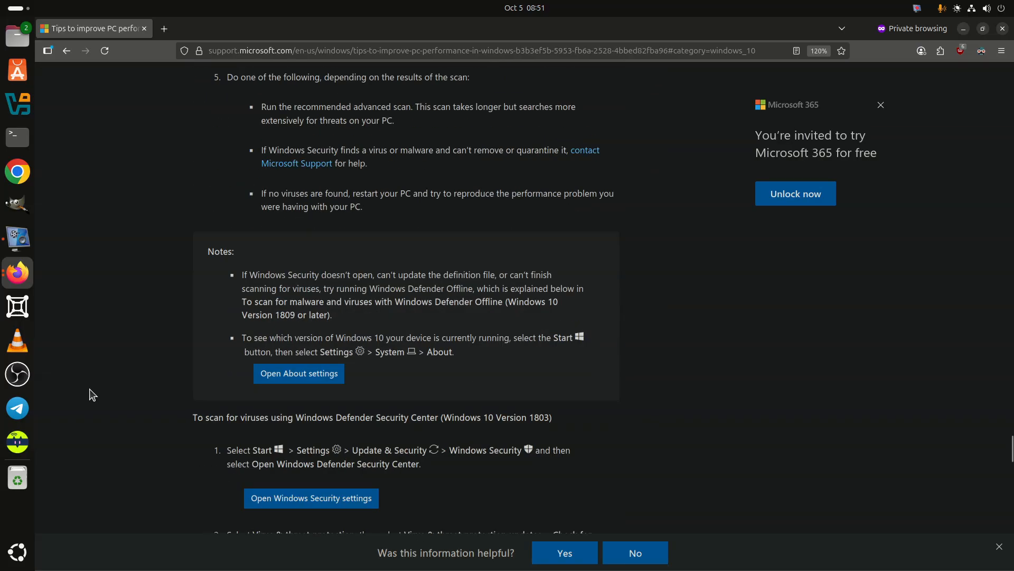
{"action": "scroll", "scroll_direction": "down", "scroll_amount": 3}
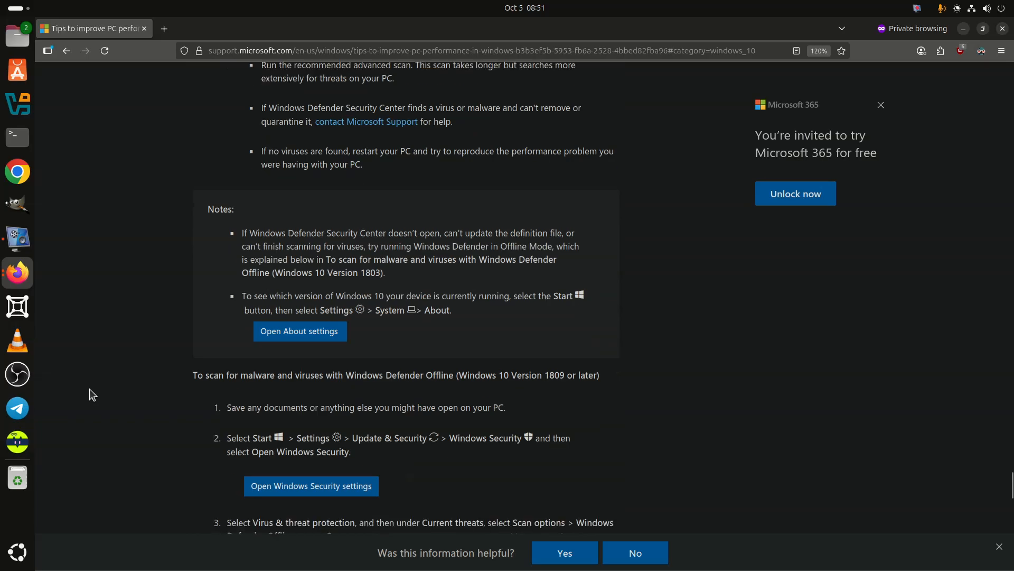
{"action": "scroll", "scroll_direction": "down", "scroll_amount": 3}
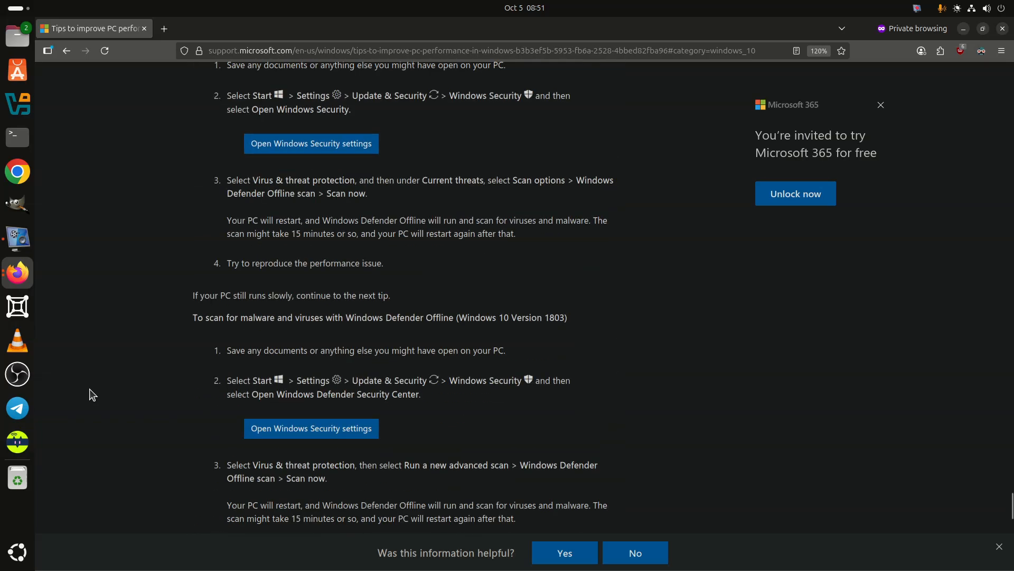
{"action": "scroll", "scroll_direction": "down", "scroll_amount": 3}
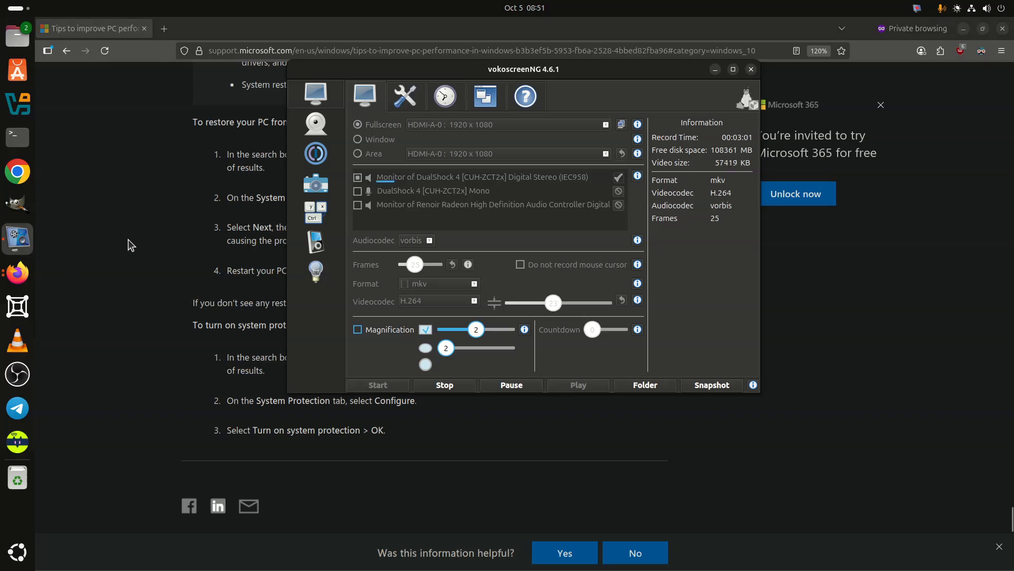
{"action": "mouse_move", "coordinate": [26, 255]}
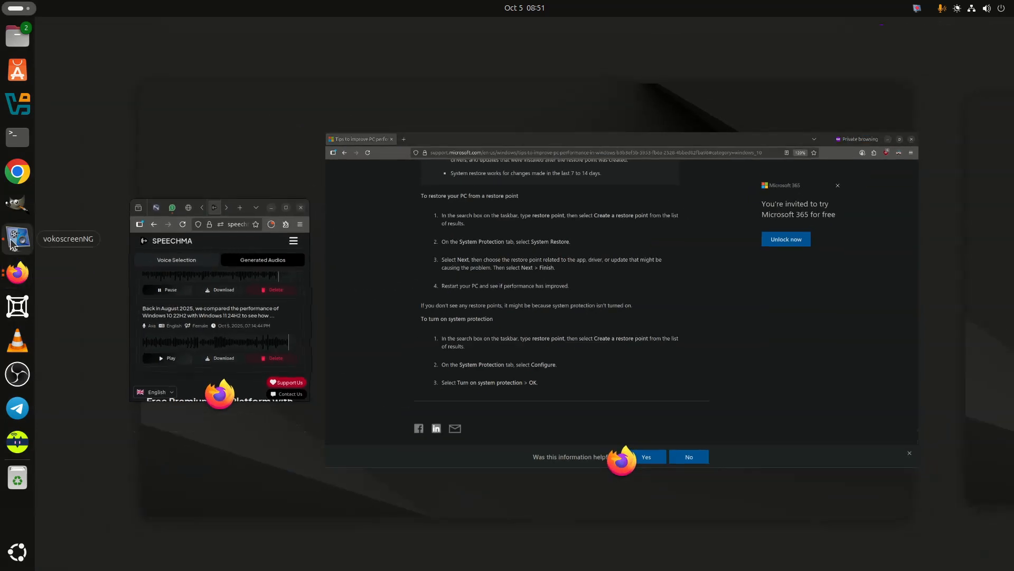
Bring the vokoscreenNG recorder window to the front from the dock.
{"action": "left_click", "coordinate": [17, 238]}
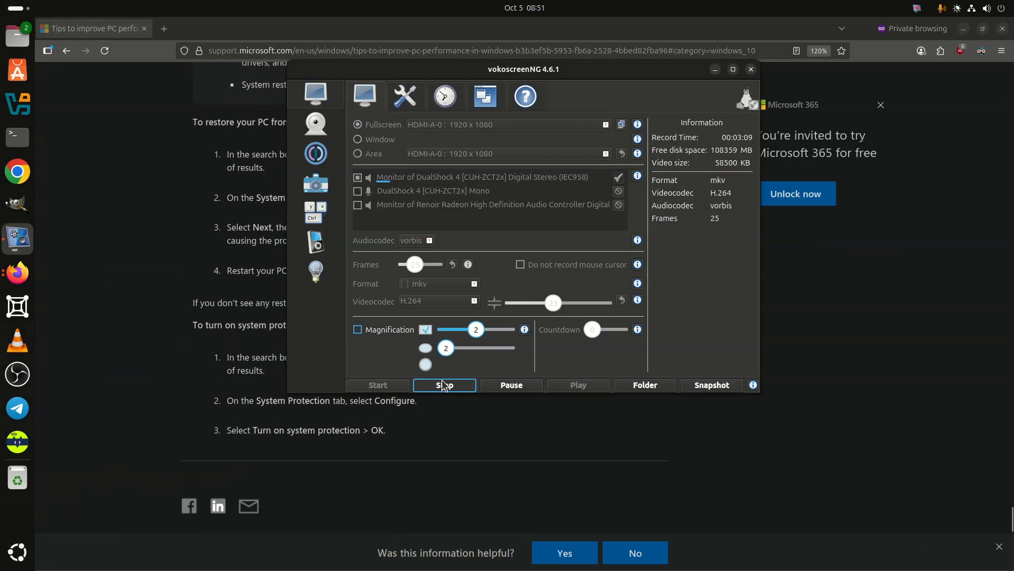